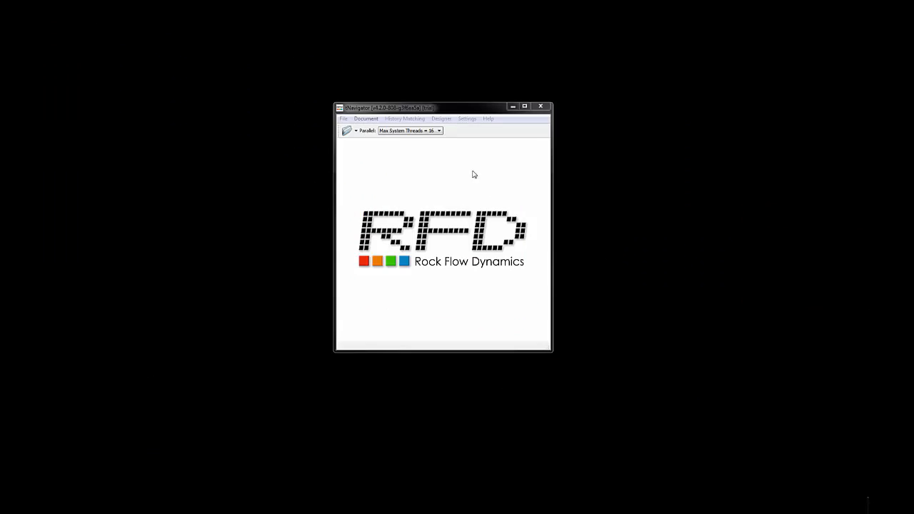
# Create a new project and save it as 'sample' in the SimModel2 folder.
pyautogui.click(454, 85)
pyautogui.write('sample')
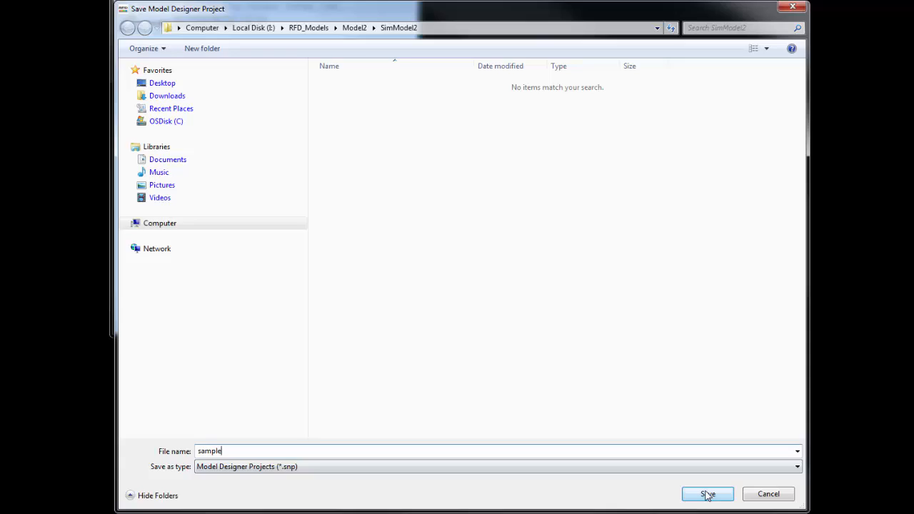
pyautogui.click(707, 494)
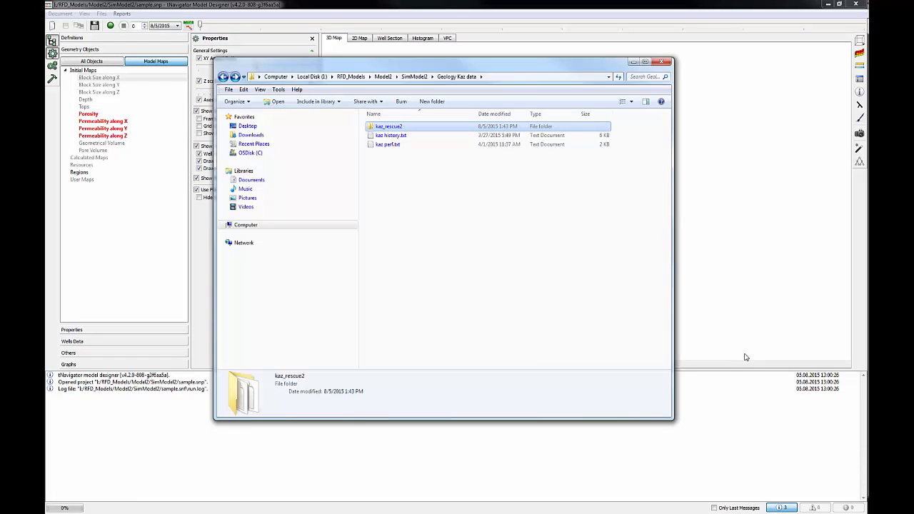
# Review kaz history.txt and kaz perf.txt in Notepad, then close the file browser.
pyautogui.doubleClick(392, 135)
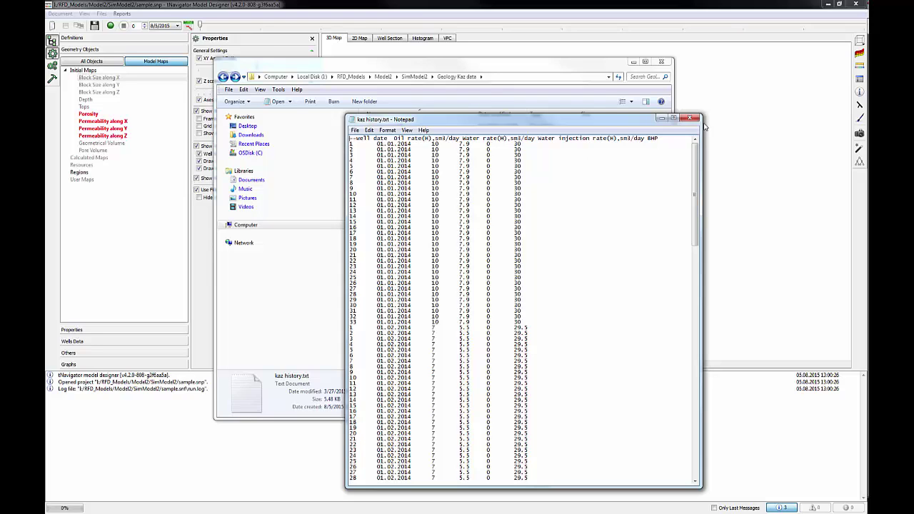
pyautogui.moveTo(691, 119)
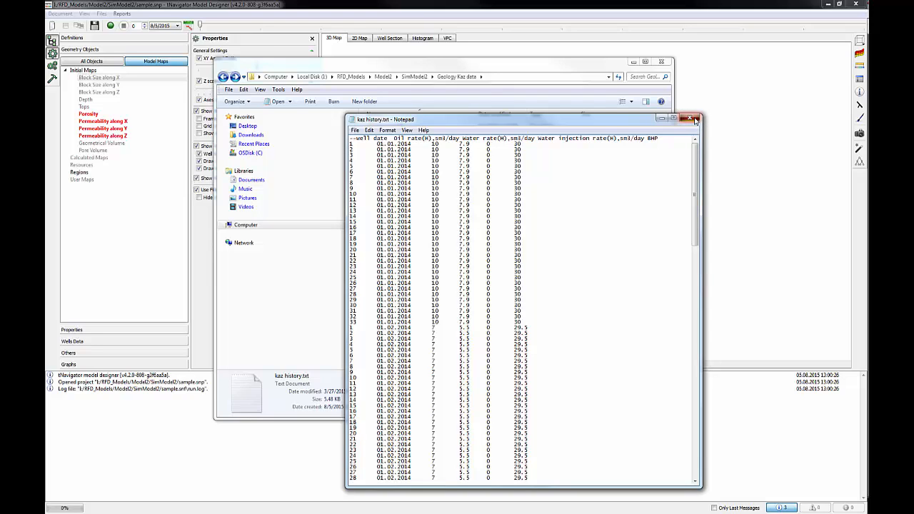
pyautogui.click(691, 119)
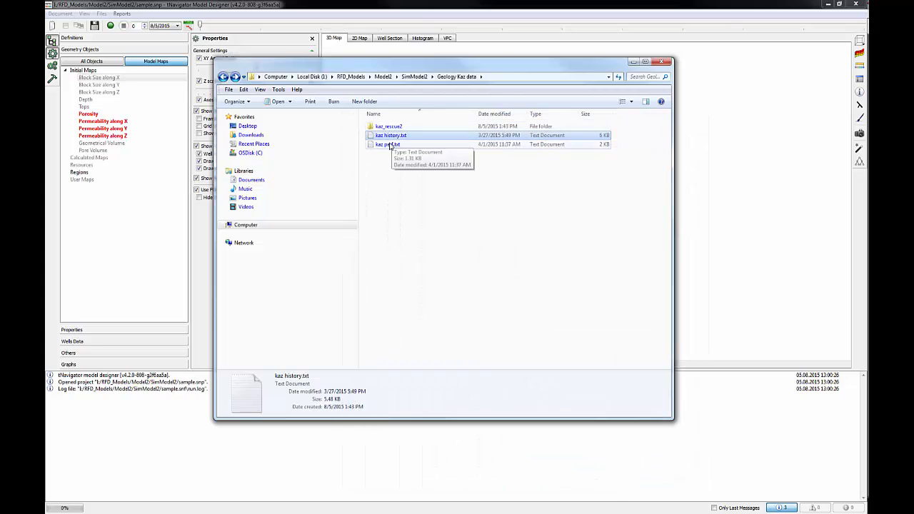
pyautogui.doubleClick(388, 144)
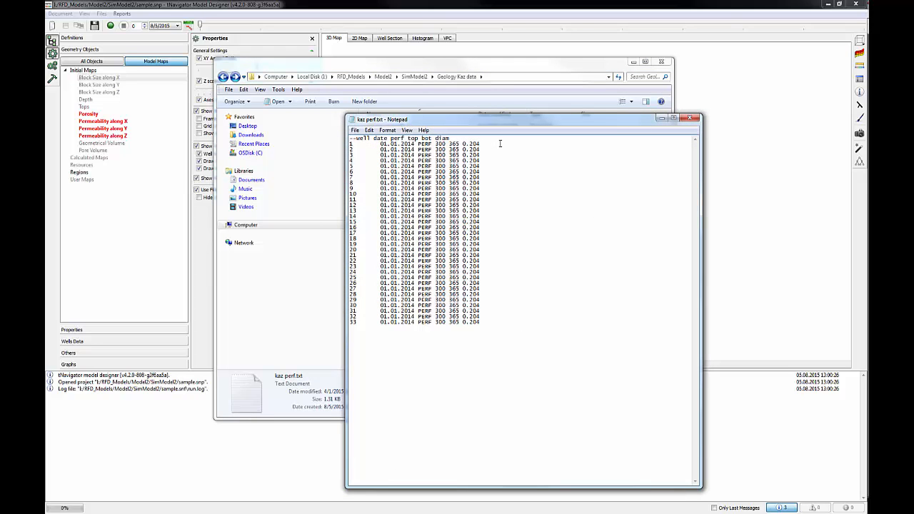
pyautogui.moveTo(534, 144)
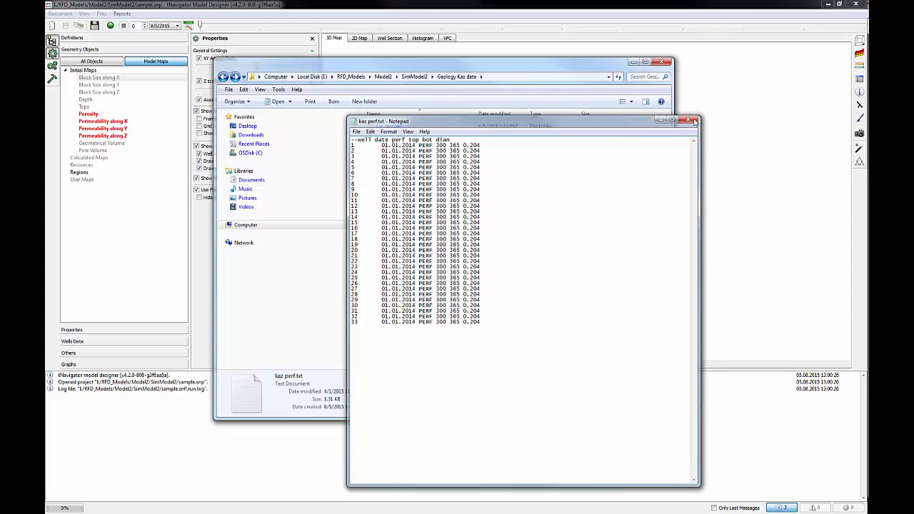
pyautogui.click(691, 120)
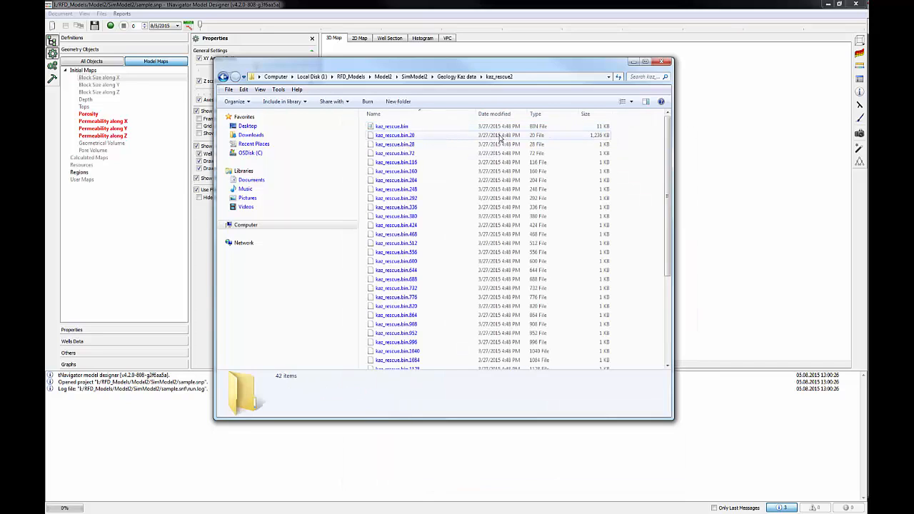
pyautogui.click(428, 77)
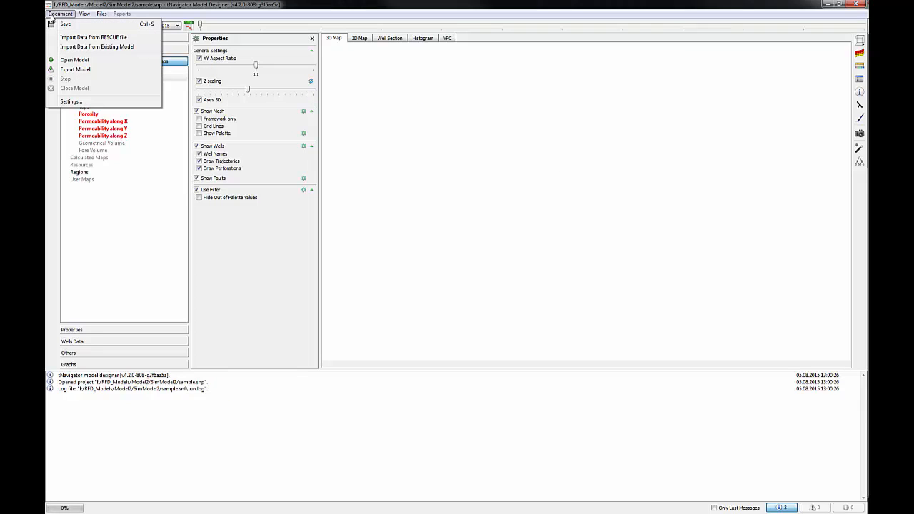
pyautogui.moveTo(142, 42)
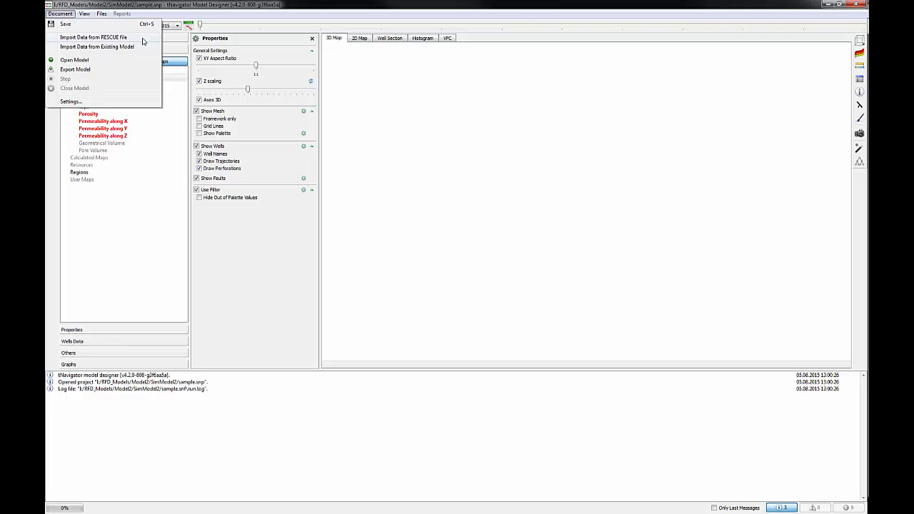
# Import kaz_rescue.bin from the kaz_rescue2 folder with PERMX, PORO and NTG properties.
pyautogui.click(95, 37)
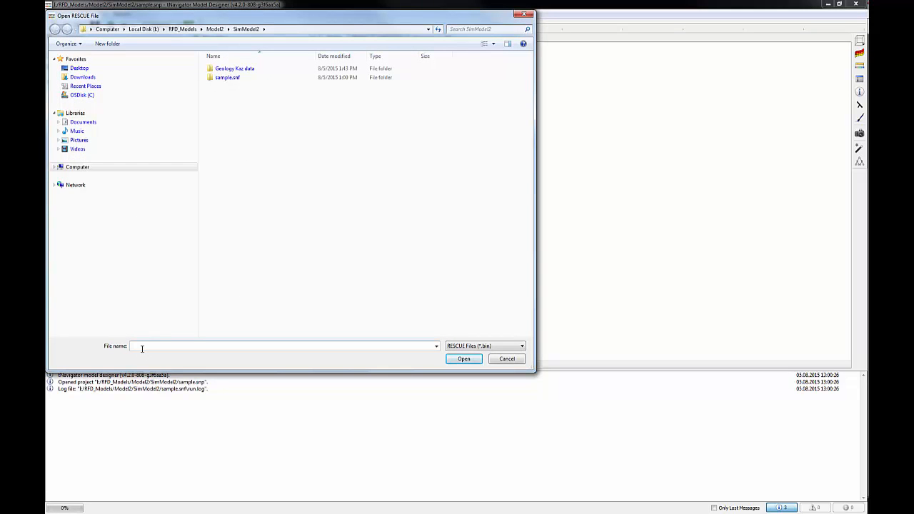
pyautogui.rightClick(141, 349)
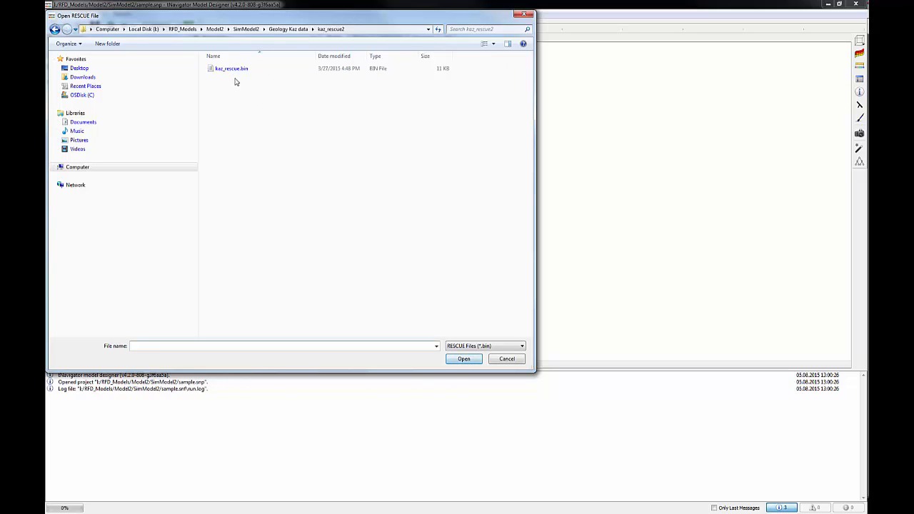
pyautogui.click(232, 68)
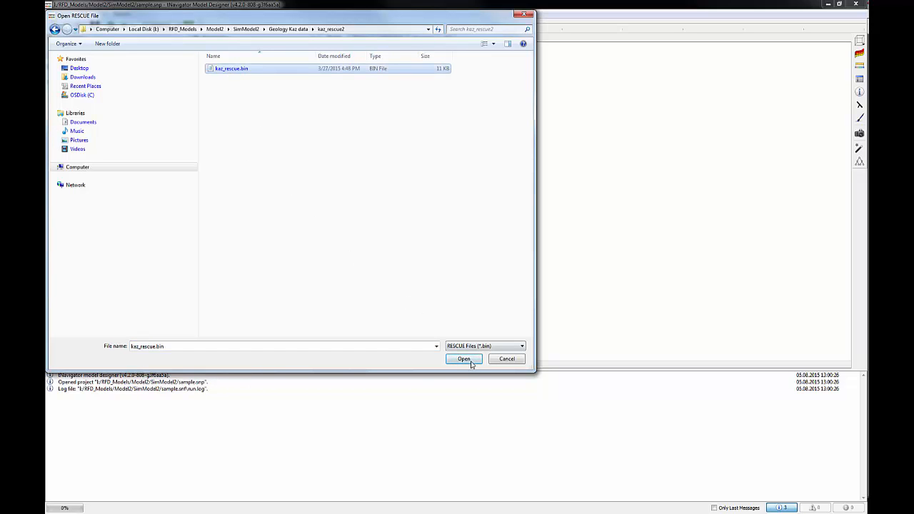
pyautogui.click(464, 359)
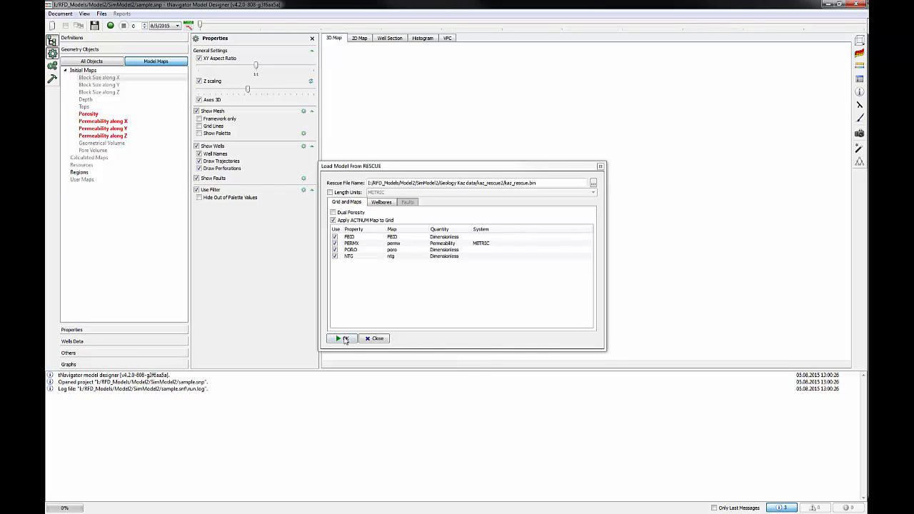
pyautogui.click(340, 338)
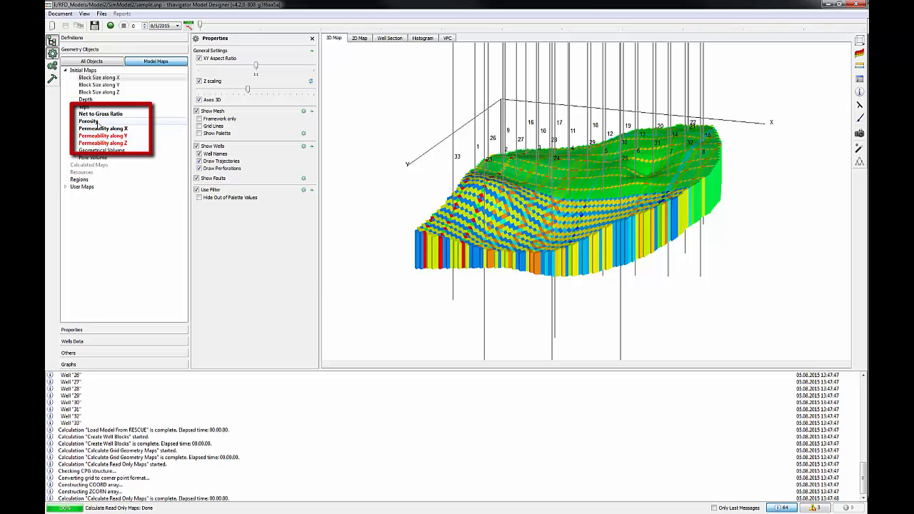
# Display porosity, permeability X and Z, and net-to-gross maps on the 3D grid with colour scale and statistics.
pyautogui.click(100, 115)
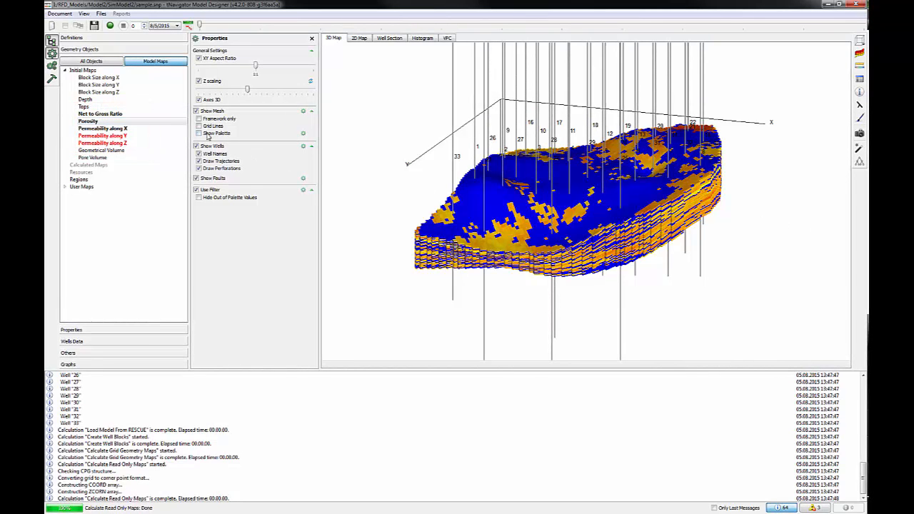
pyautogui.click(199, 134)
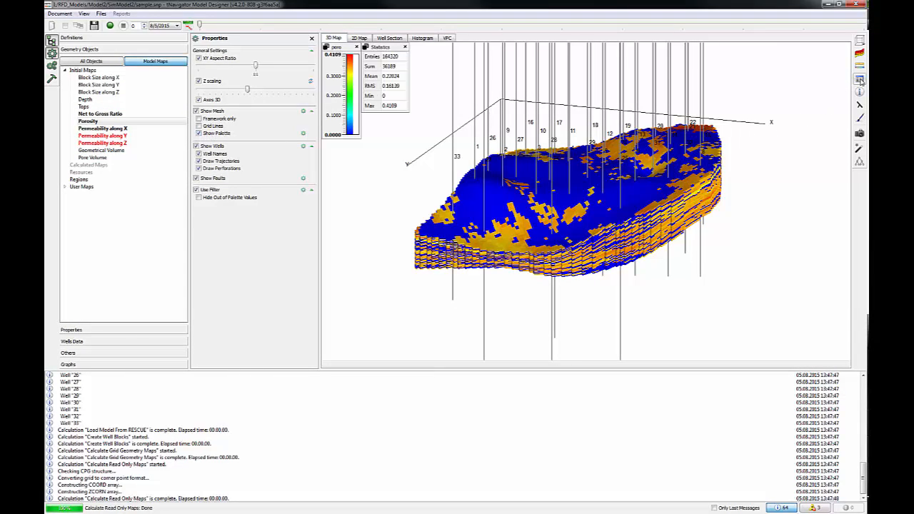
pyautogui.click(103, 129)
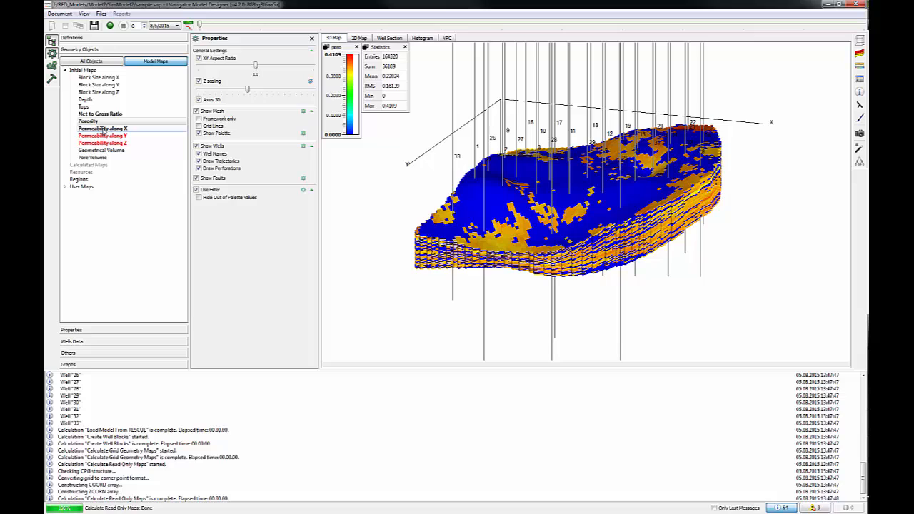
pyautogui.click(102, 129)
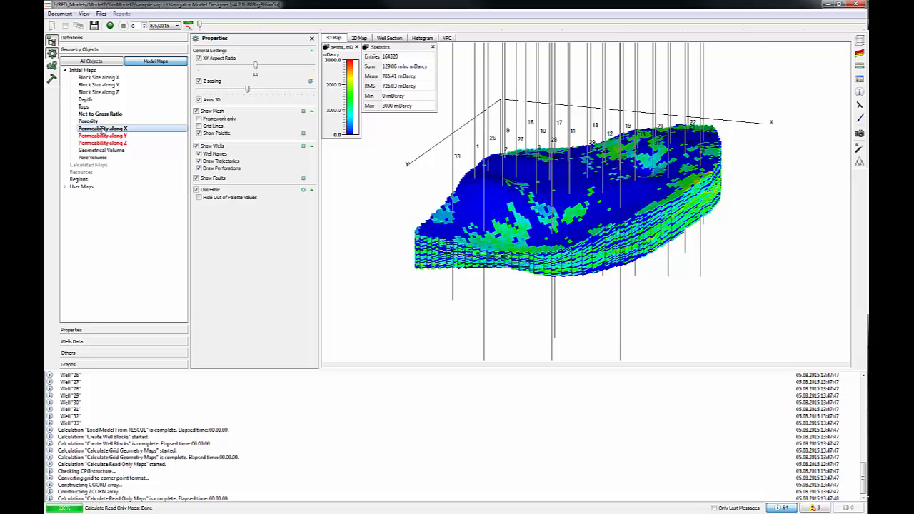
pyautogui.click(89, 120)
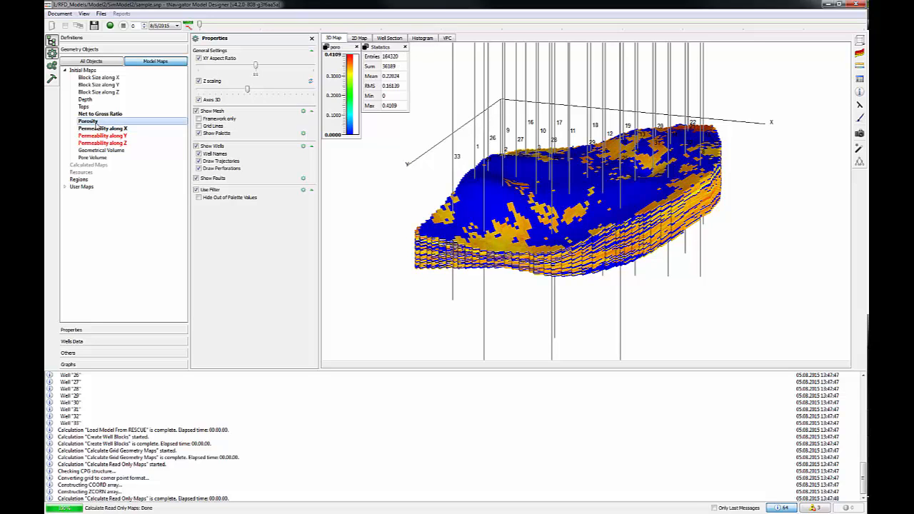
pyautogui.click(100, 114)
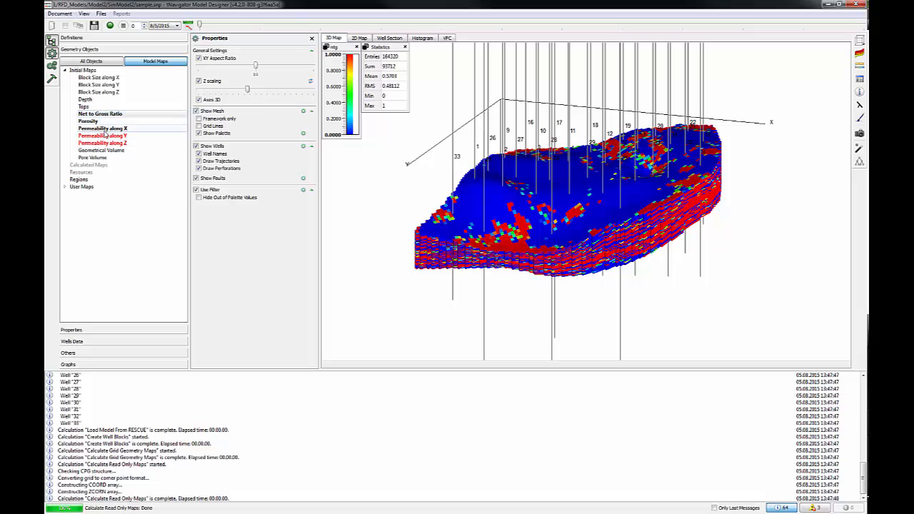
pyautogui.click(102, 136)
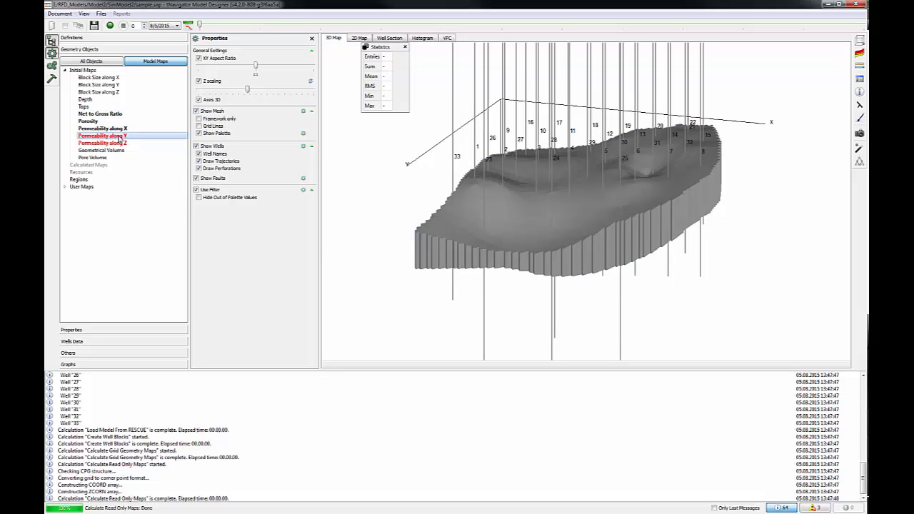
# Compute Permeability along Z as permx × 0.1 in the Calculator and display it on the grid.
pyautogui.rightClick(103, 143)
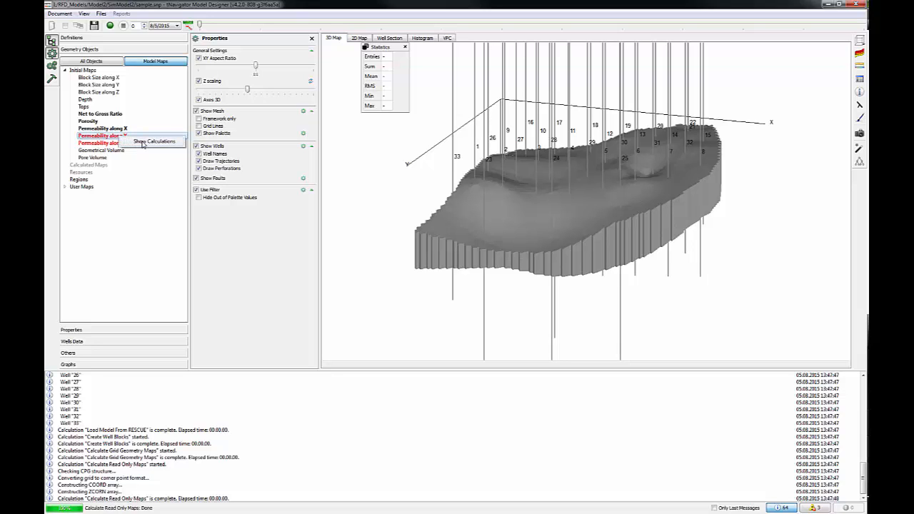
pyautogui.click(154, 141)
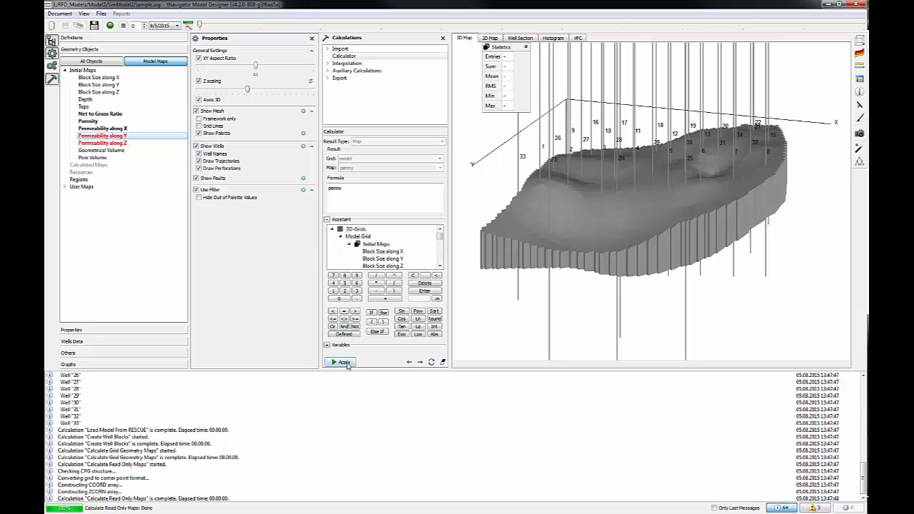
pyautogui.click(342, 363)
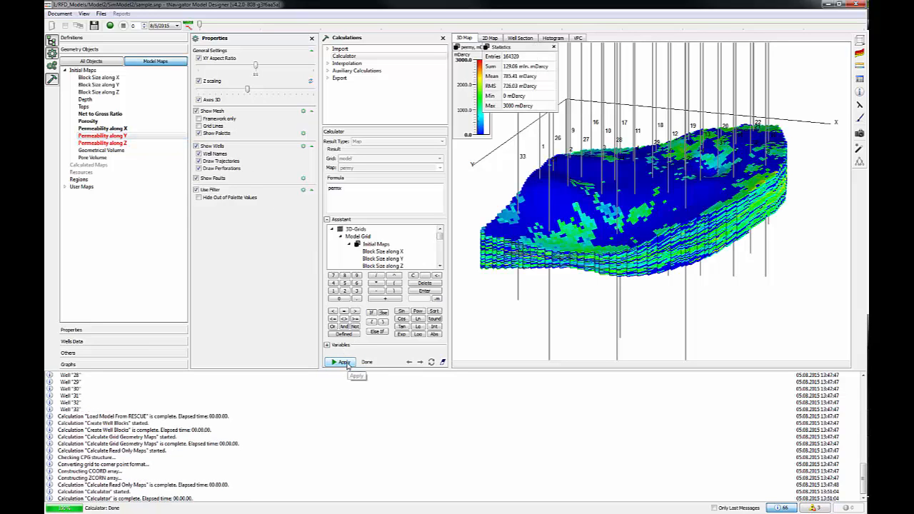
pyautogui.click(103, 143)
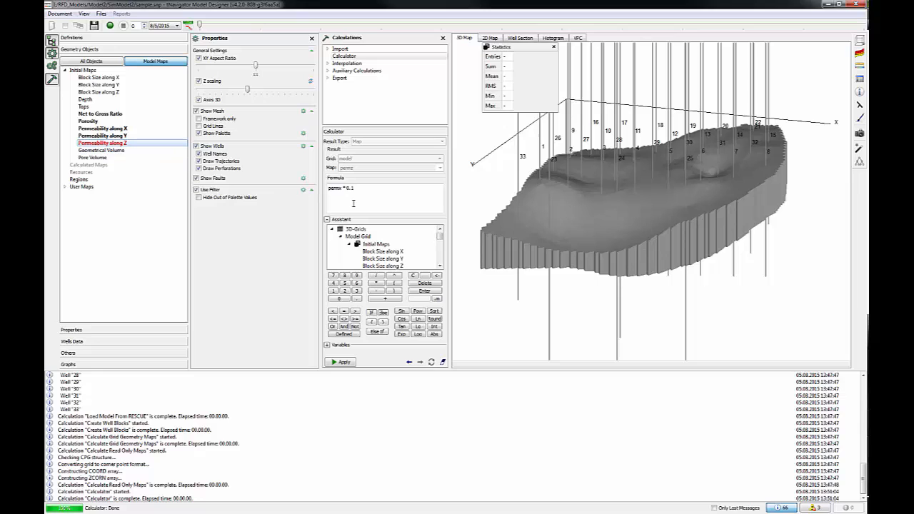
pyautogui.click(341, 363)
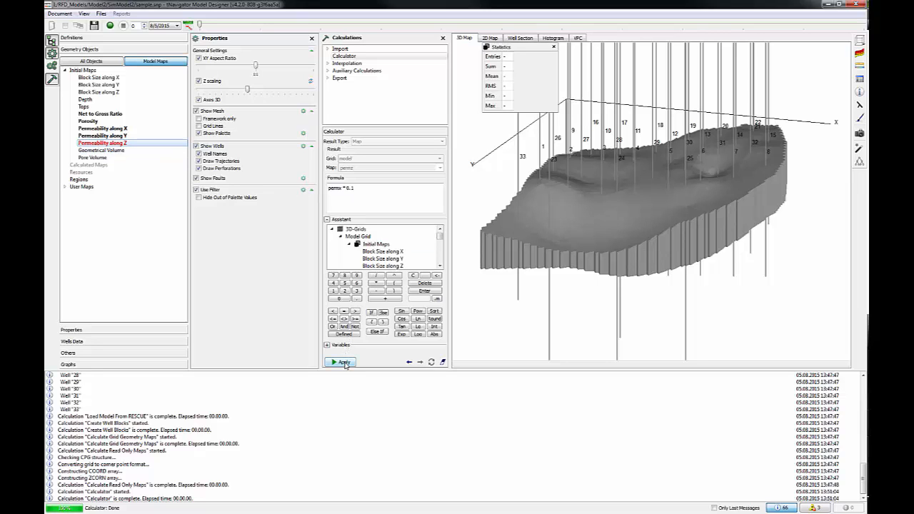
pyautogui.click(343, 363)
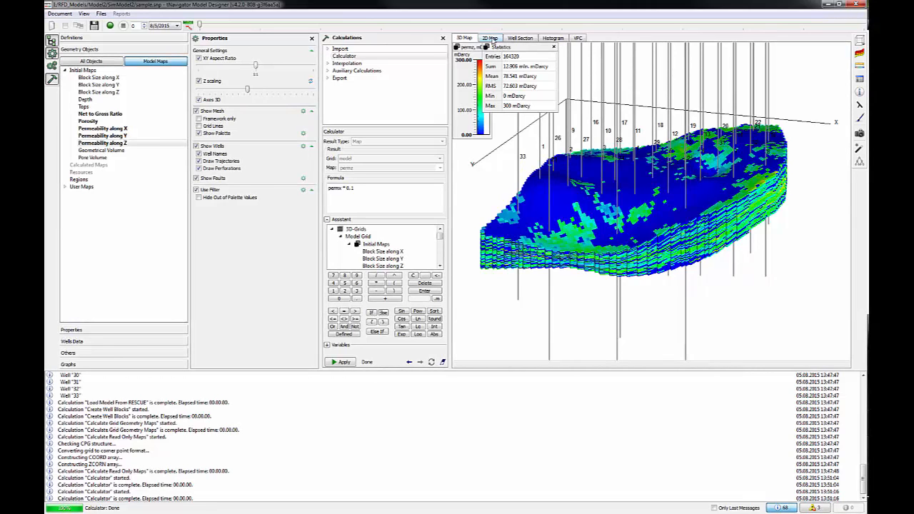
pyautogui.click(489, 37)
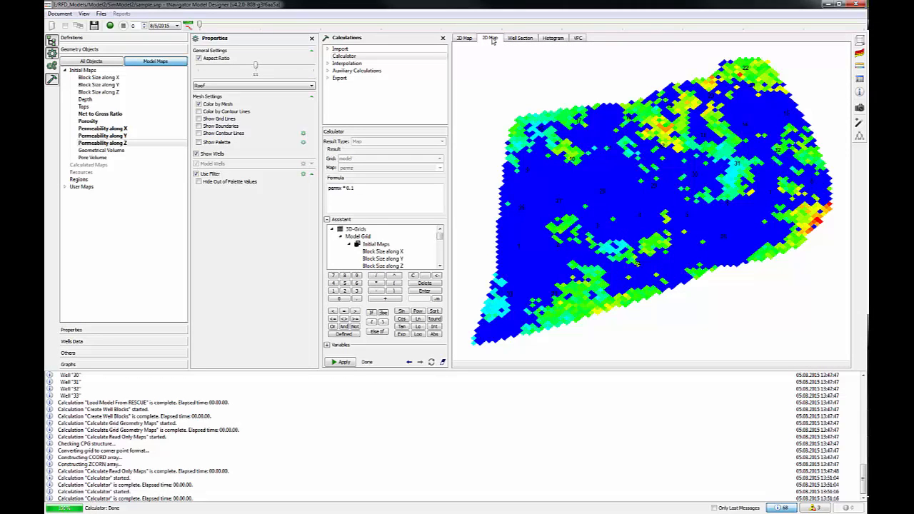
pyautogui.click(308, 85)
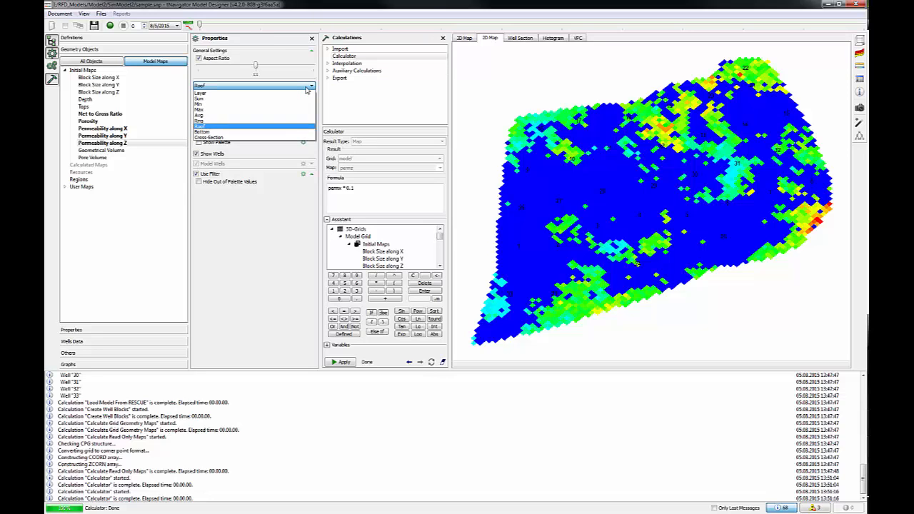
pyautogui.moveTo(228, 114)
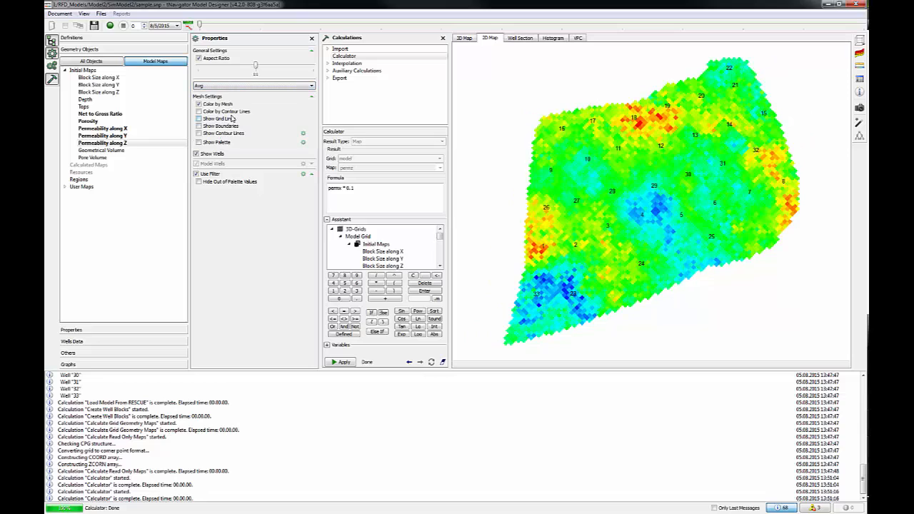
pyautogui.click(198, 119)
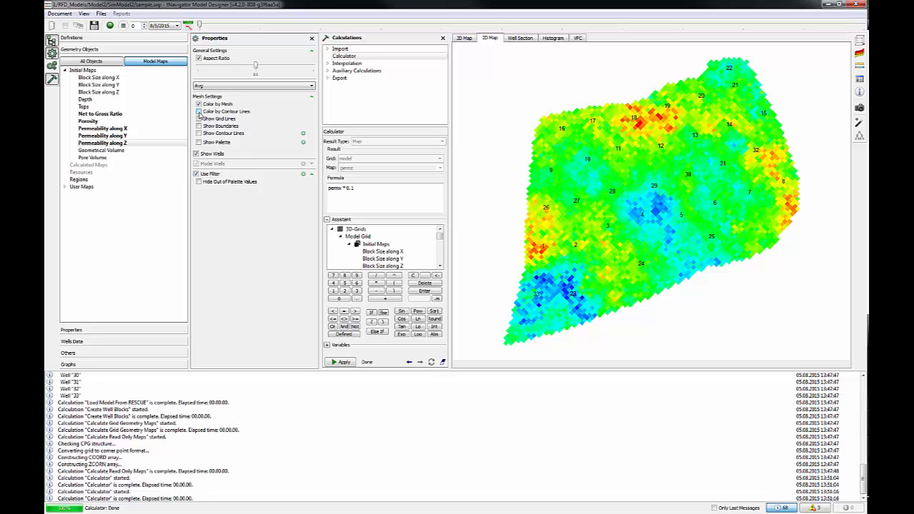
pyautogui.click(198, 112)
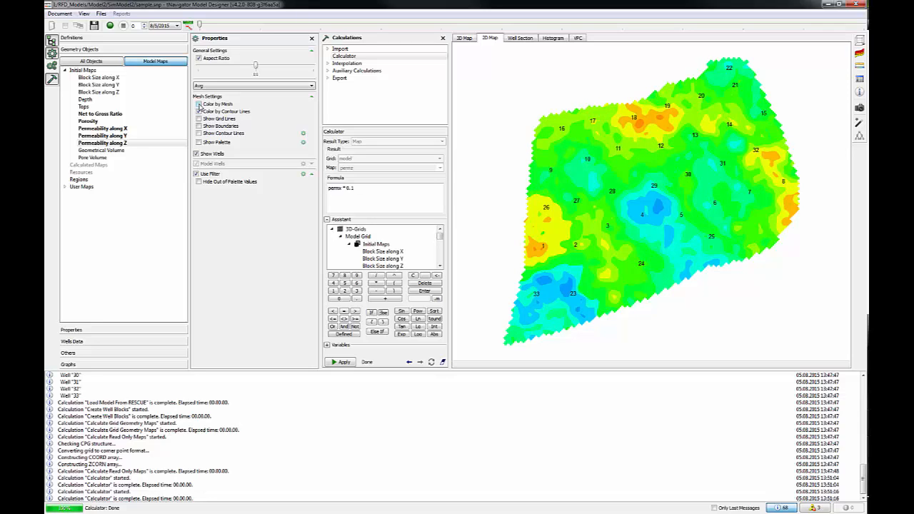
pyautogui.click(199, 104)
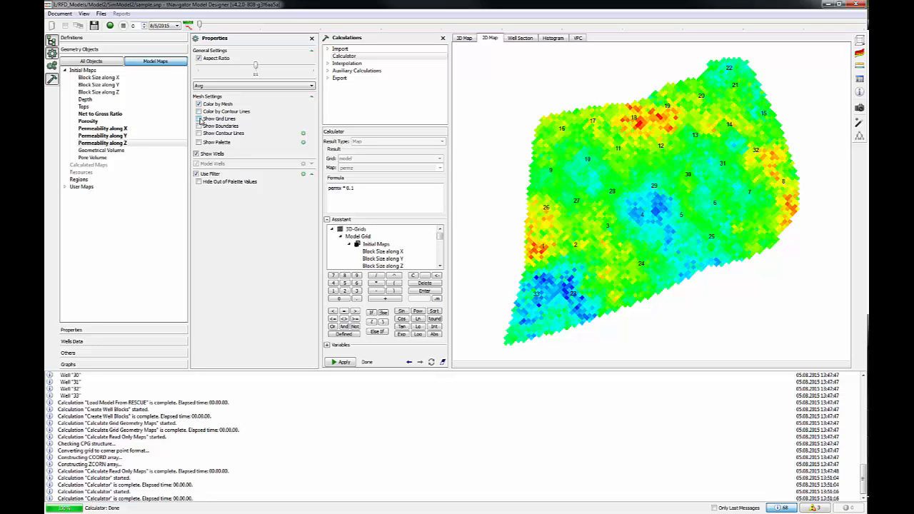
pyautogui.click(198, 119)
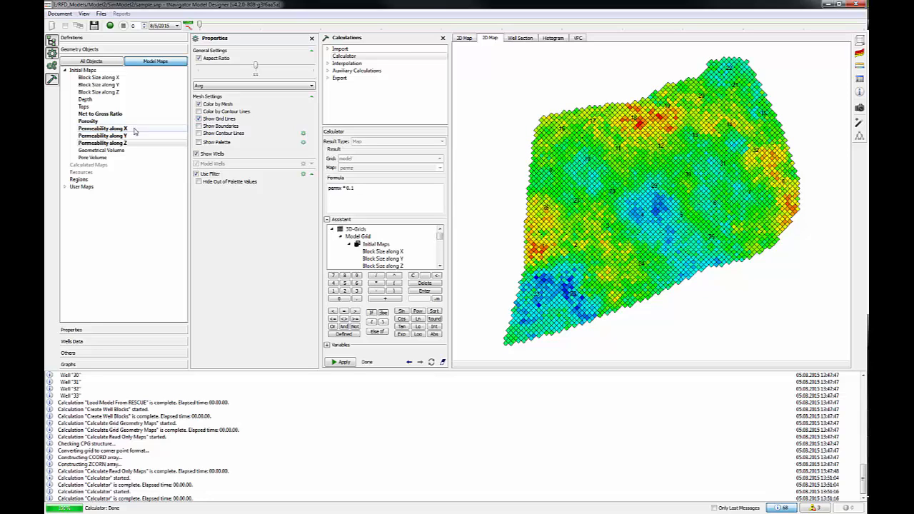
pyautogui.click(89, 120)
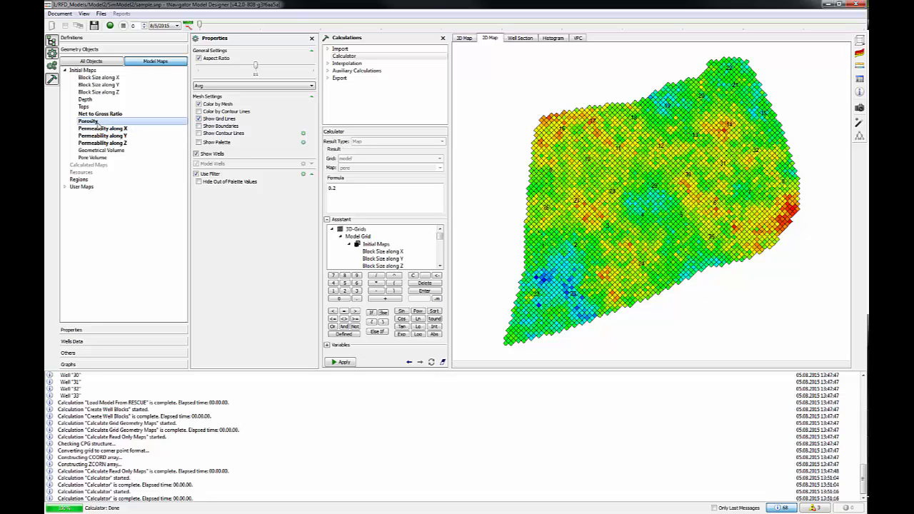
pyautogui.click(103, 128)
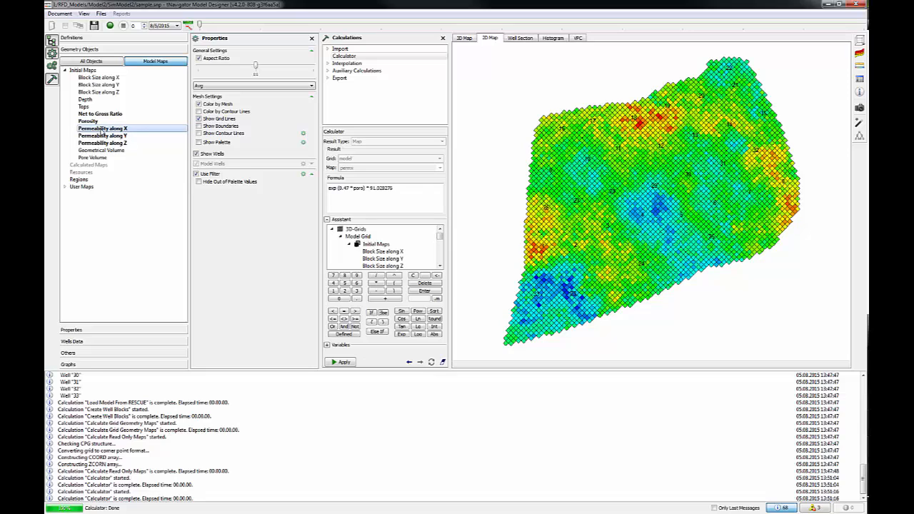
pyautogui.click(103, 142)
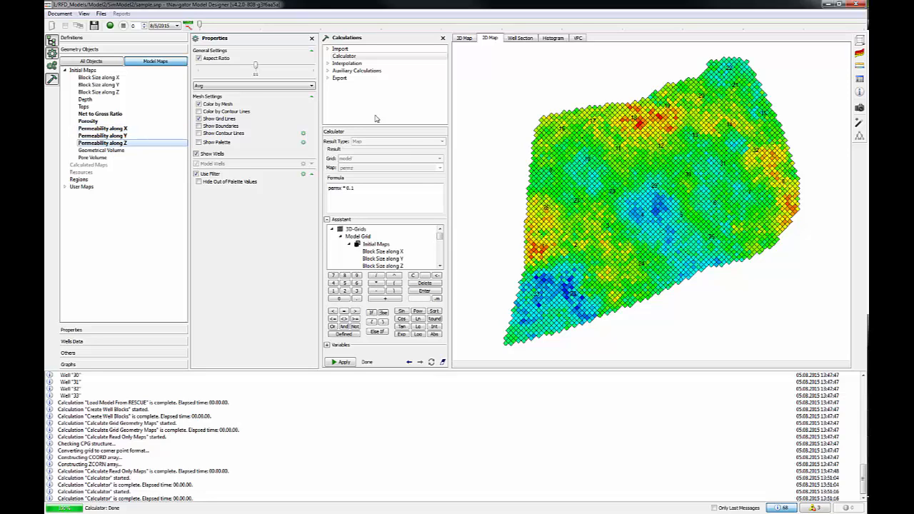
pyautogui.moveTo(503, 26)
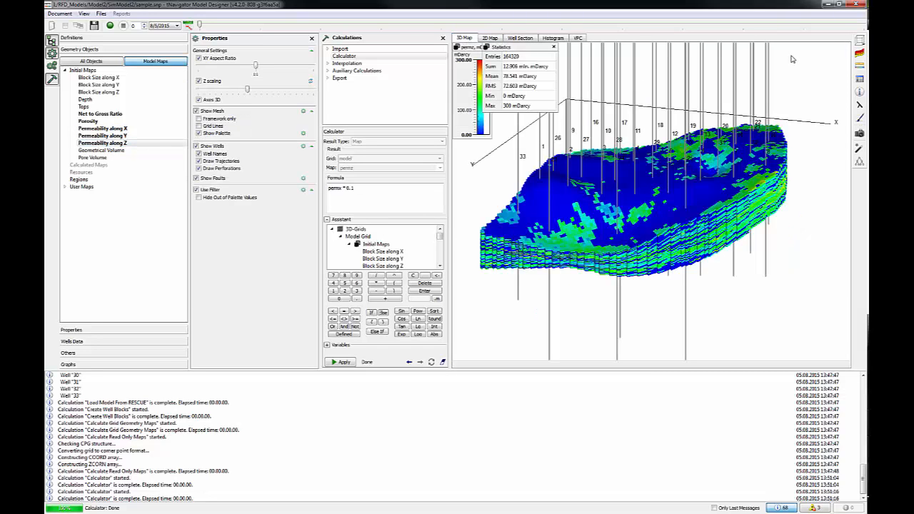
pyautogui.click(490, 37)
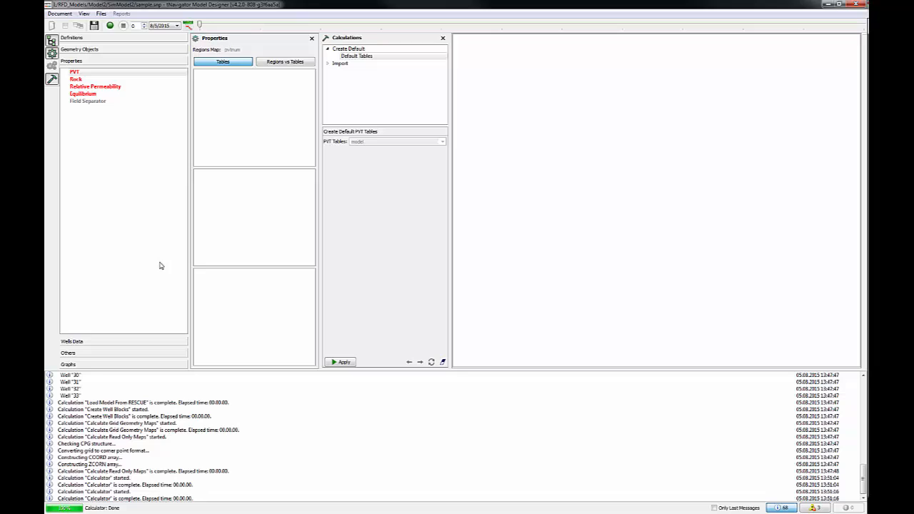
pyautogui.moveTo(248, 80)
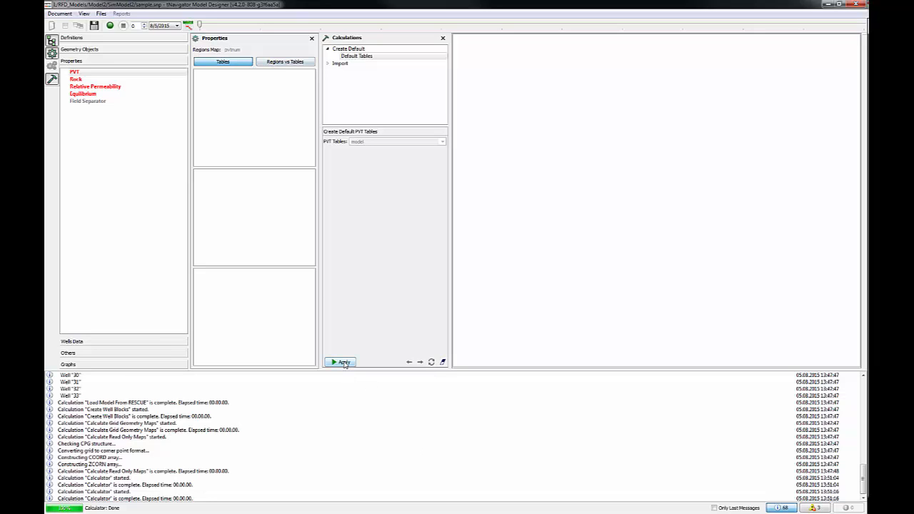
# Apply the default PVT tables, view the oil PVT curves, and move to the Rock properties.
pyautogui.click(342, 363)
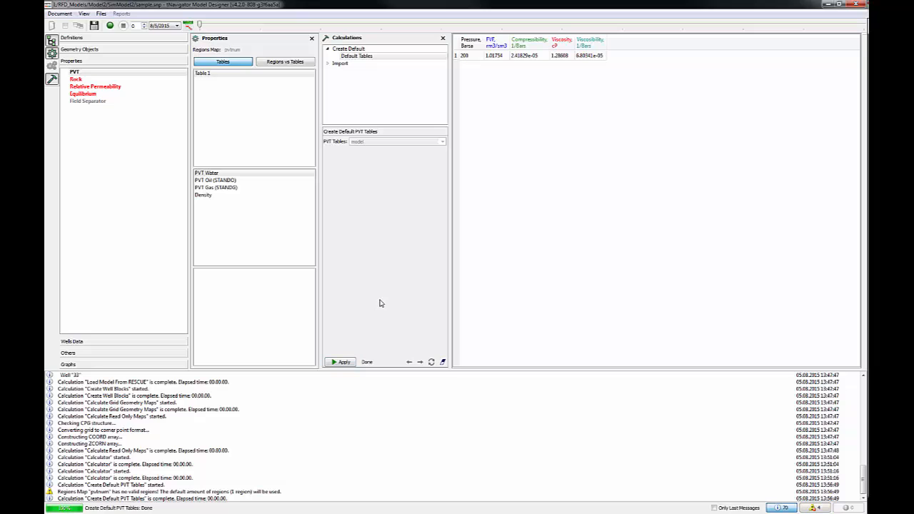
pyautogui.moveTo(316, 163)
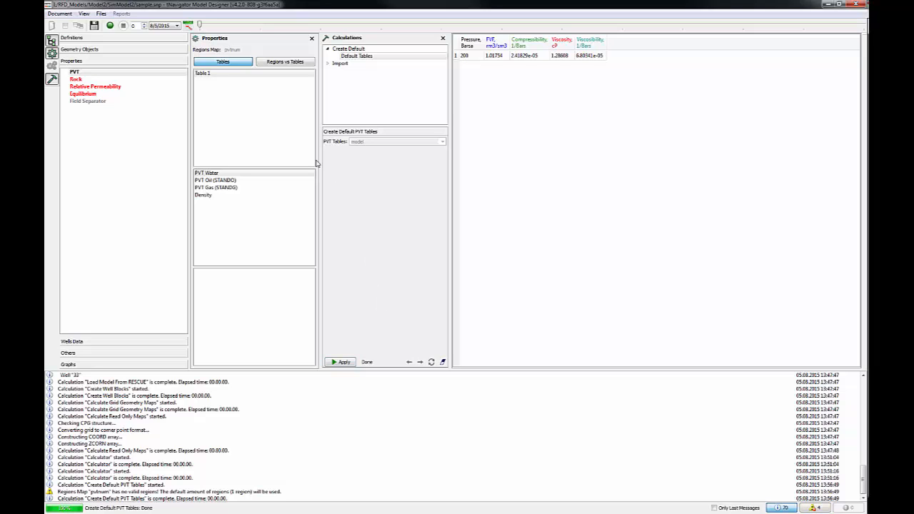
pyautogui.click(214, 180)
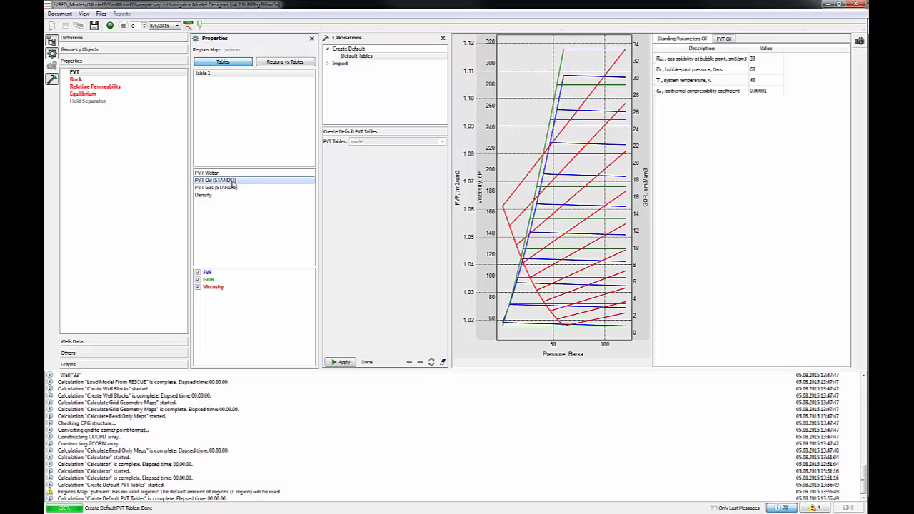
pyautogui.click(215, 187)
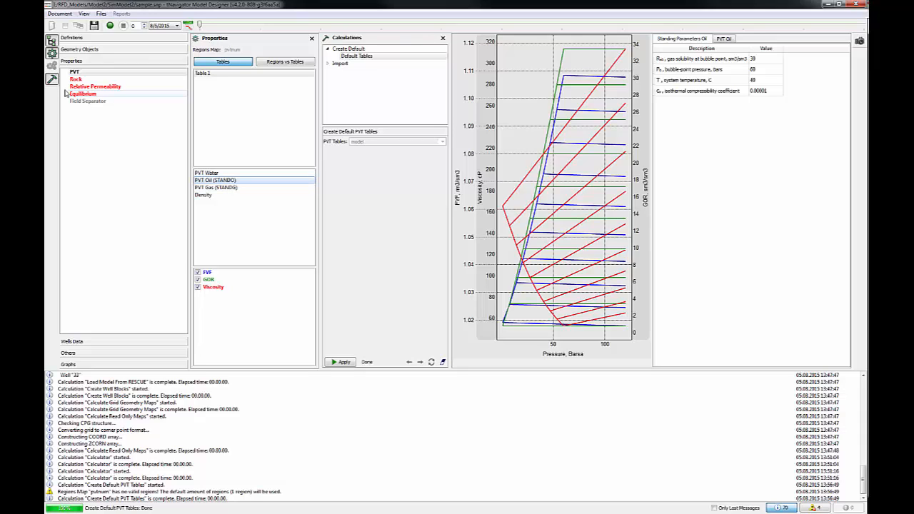
pyautogui.click(76, 79)
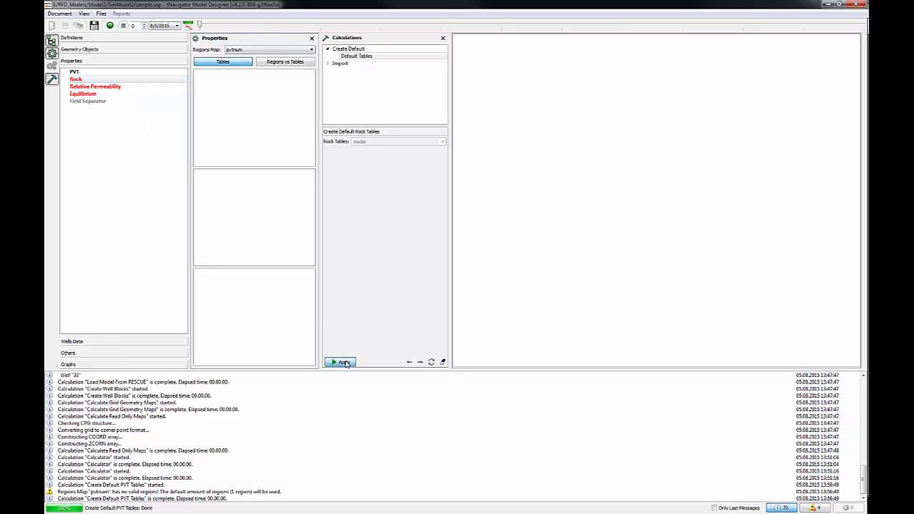
# Apply the default rock table and move to Relative Permeability.
pyautogui.click(341, 363)
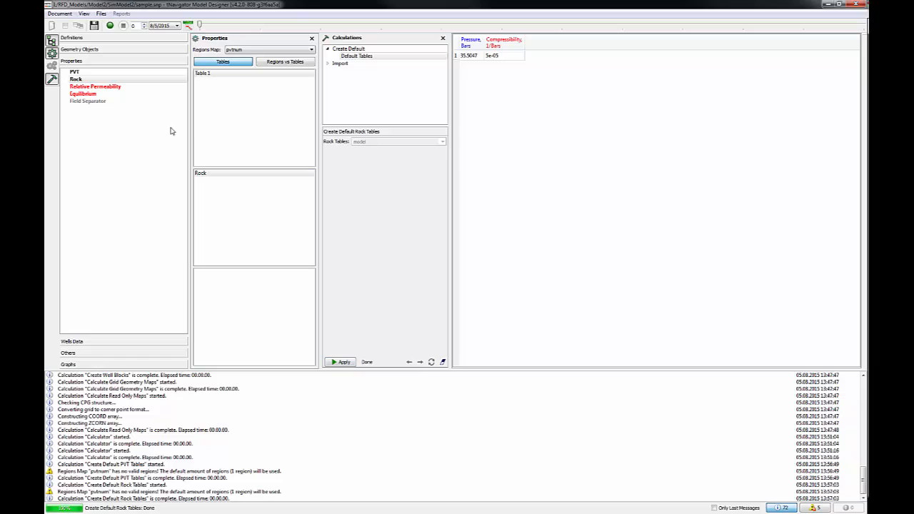
pyautogui.click(94, 87)
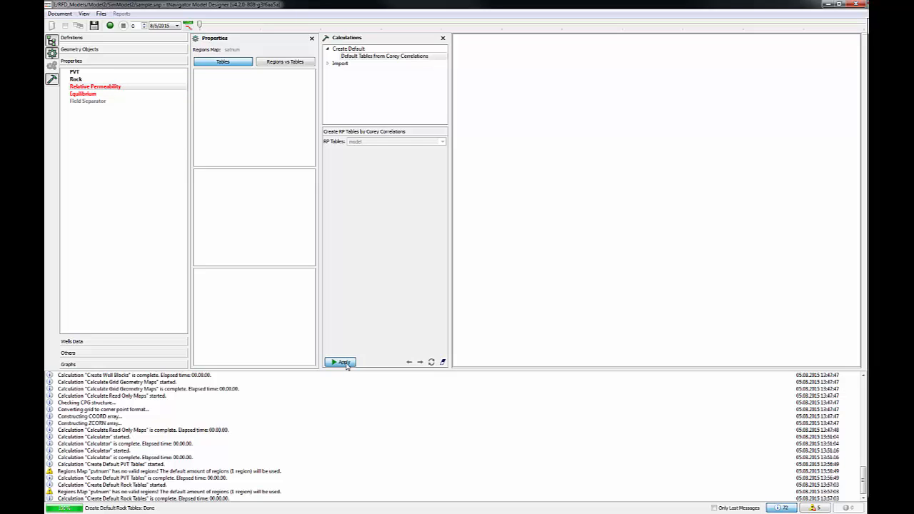
# Create relative permeability tables from Corey correlations and review the water-oil values.
pyautogui.click(343, 363)
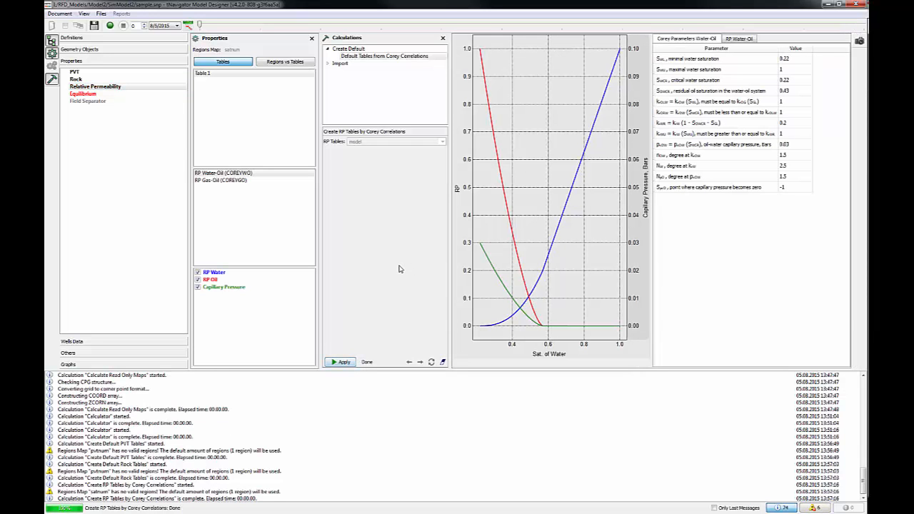
pyautogui.click(740, 39)
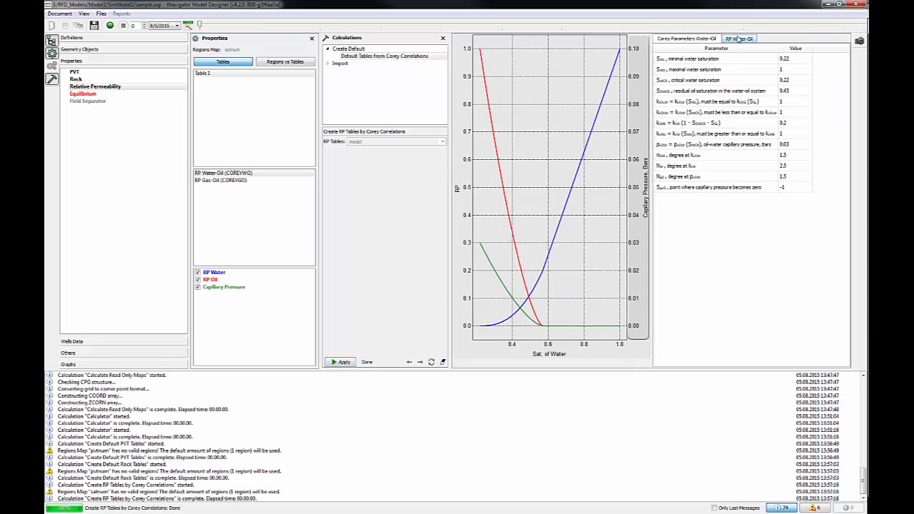
pyautogui.click(740, 38)
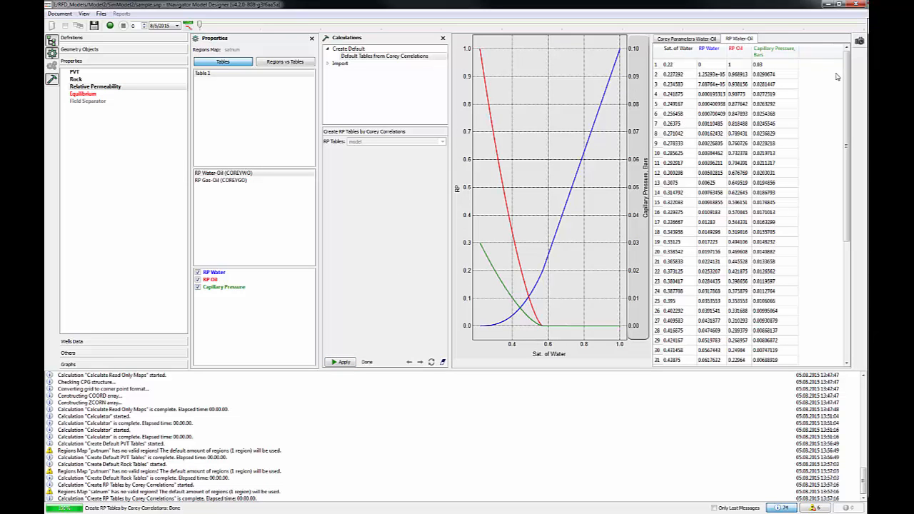
pyautogui.scroll(-3)
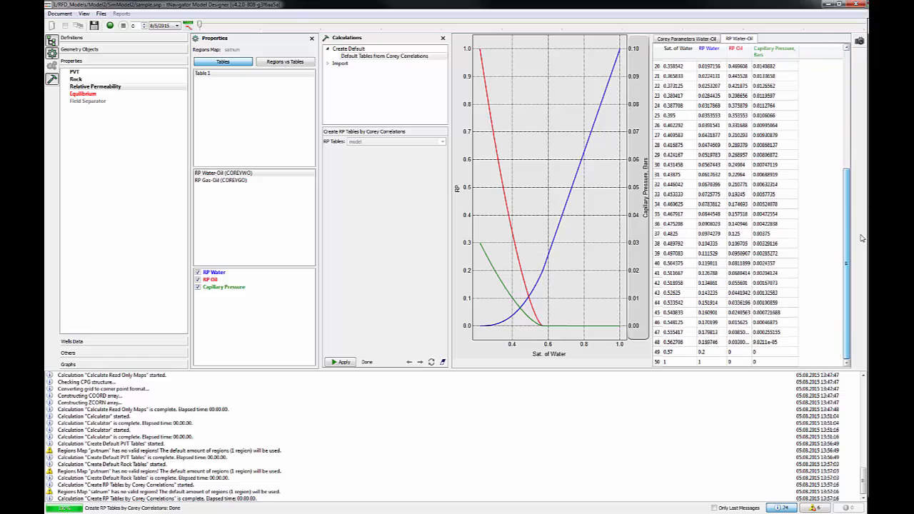
pyautogui.scroll(3)
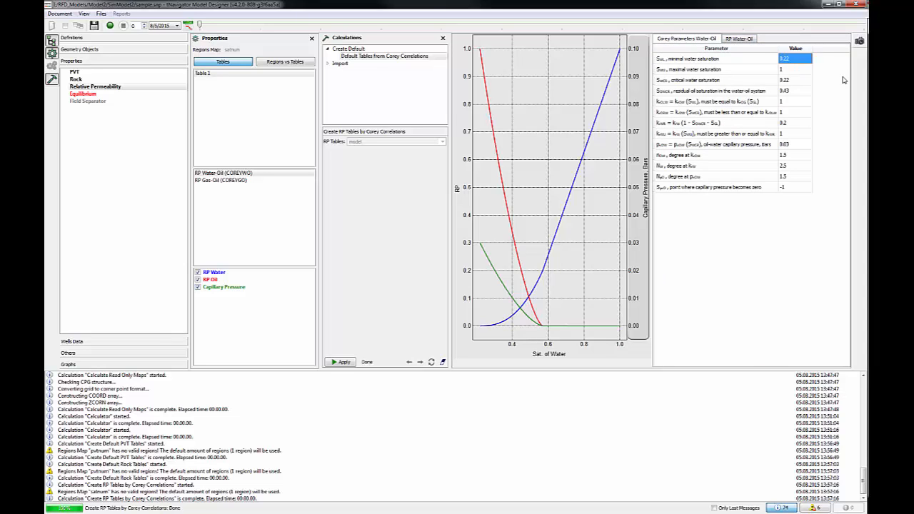
# Set residual oil saturation 0.25, water endpoint permeability 0.7, and adjust the water curve exponent.
pyautogui.click(793, 80)
pyautogui.write('0.15')
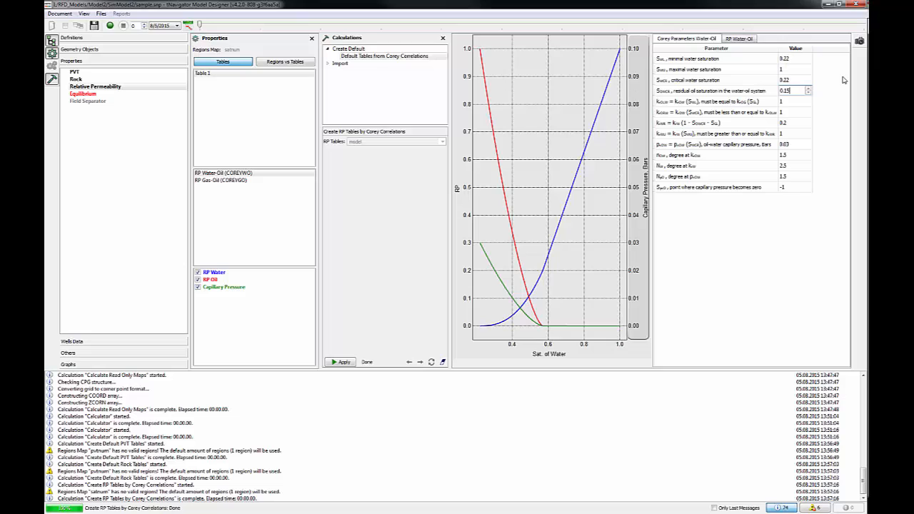
pyautogui.click(794, 91)
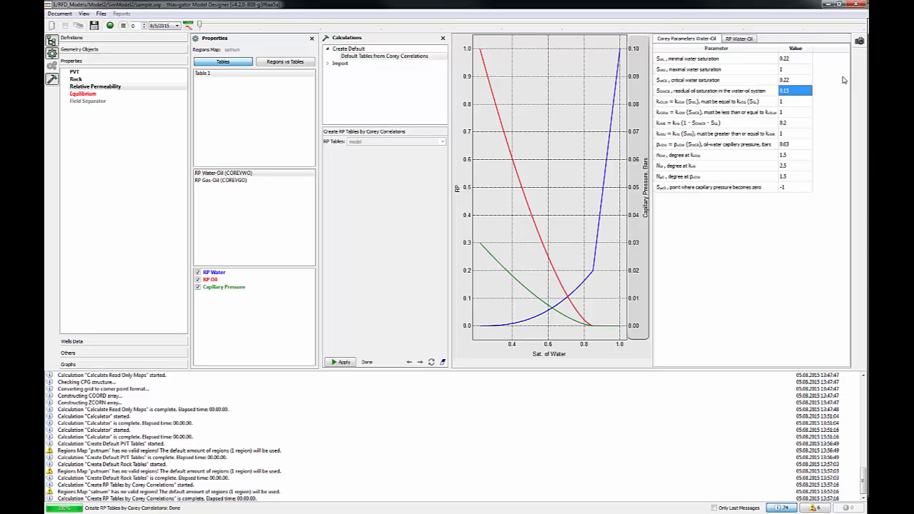
pyautogui.moveTo(810, 112)
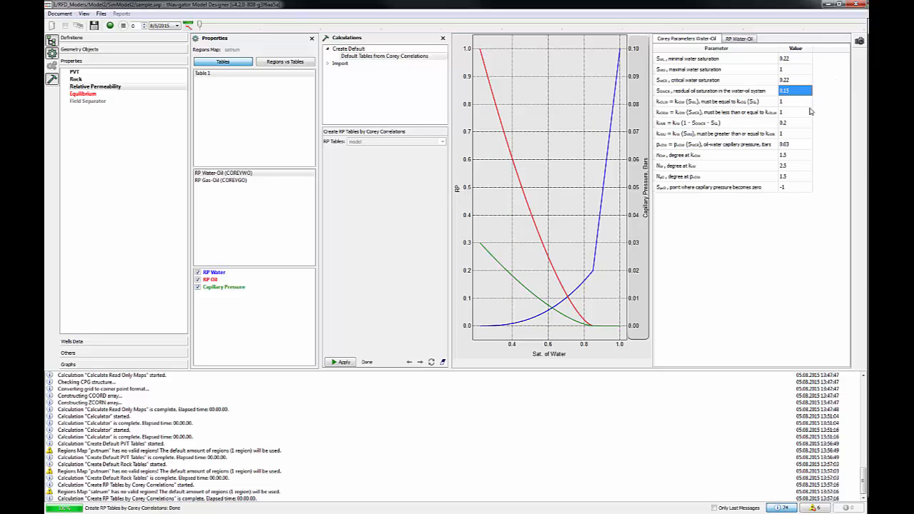
pyautogui.moveTo(798, 124)
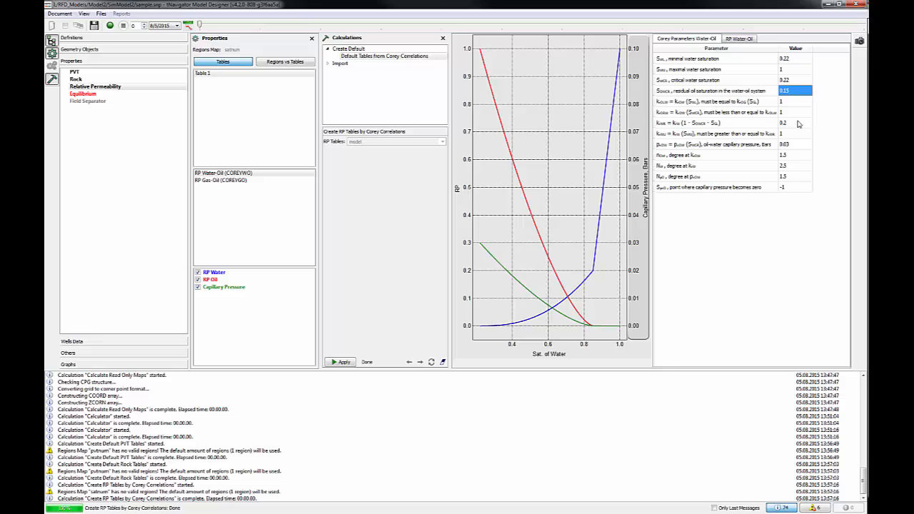
pyautogui.click(794, 122)
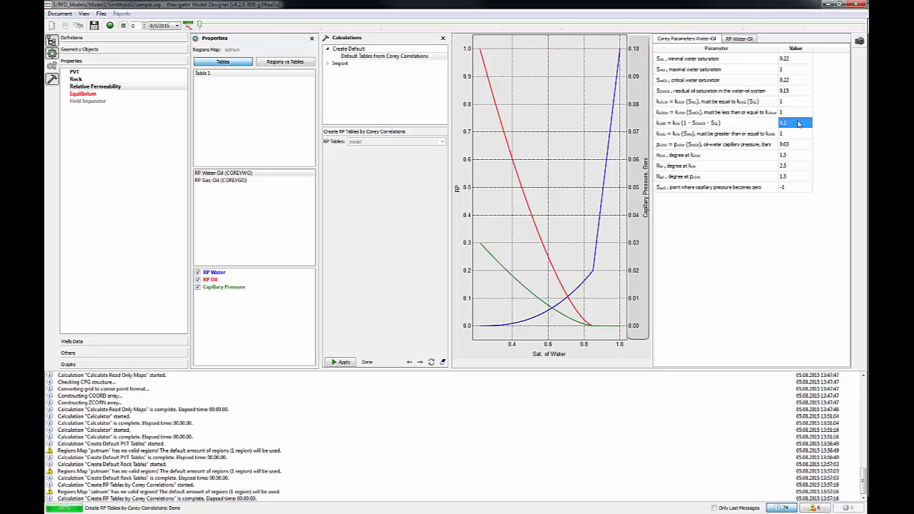
pyautogui.write('0.7')
pyautogui.click(794, 176)
pyautogui.write('2.5')
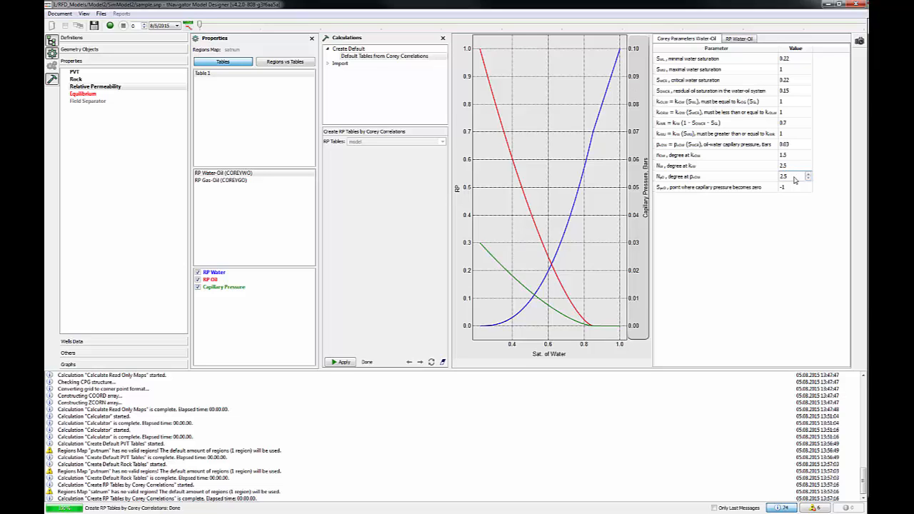
pyautogui.click(792, 177)
pyautogui.write('10')
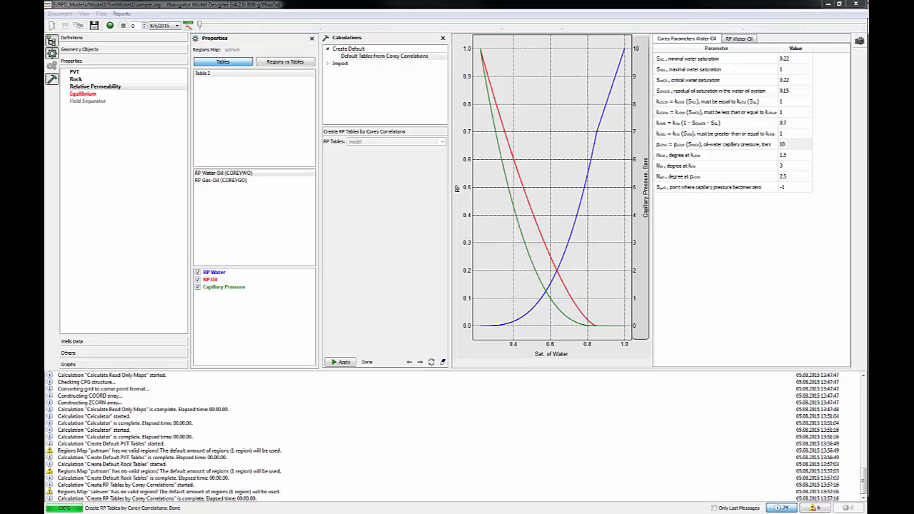
pyautogui.moveTo(664, 325)
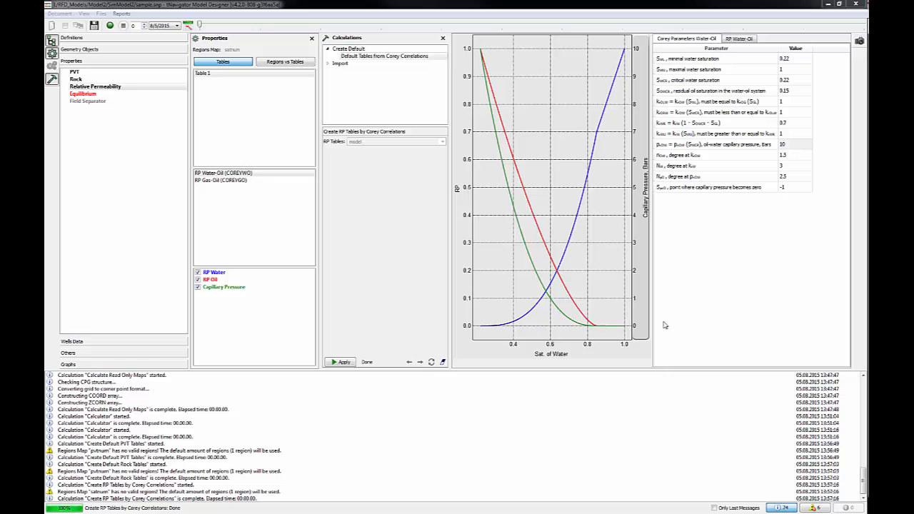
# Create the default equilibrium table with datum depth, pressure and water-oil contact.
pyautogui.click(83, 95)
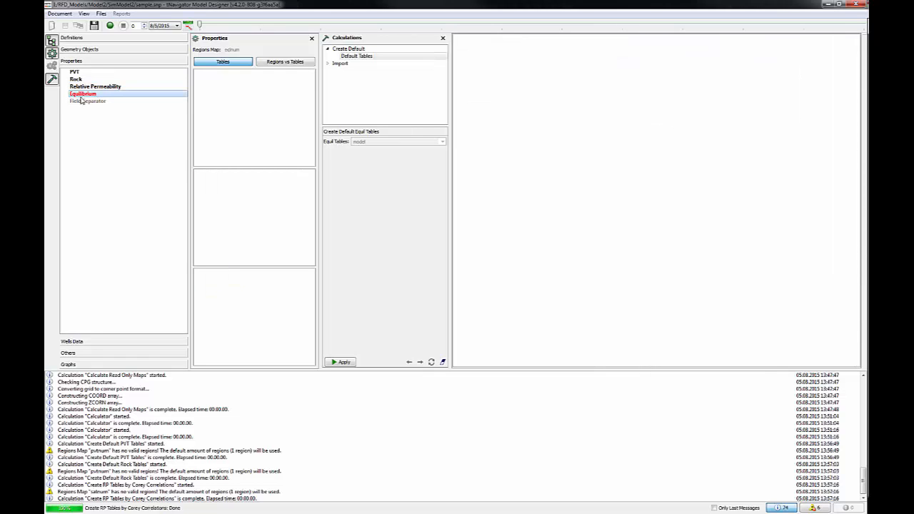
pyautogui.click(341, 363)
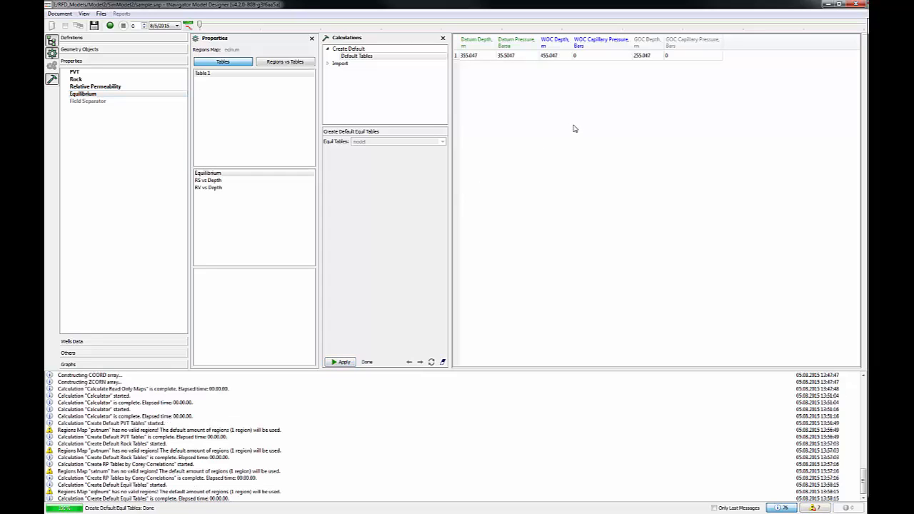
pyautogui.moveTo(114, 112)
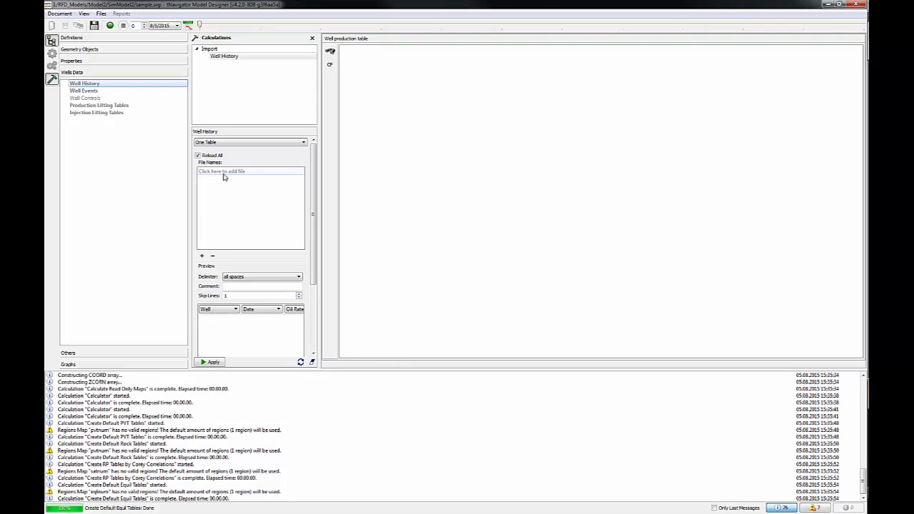
# Import kaz history.txt from Geology Kaz data into the Well History production table.
pyautogui.click(223, 171)
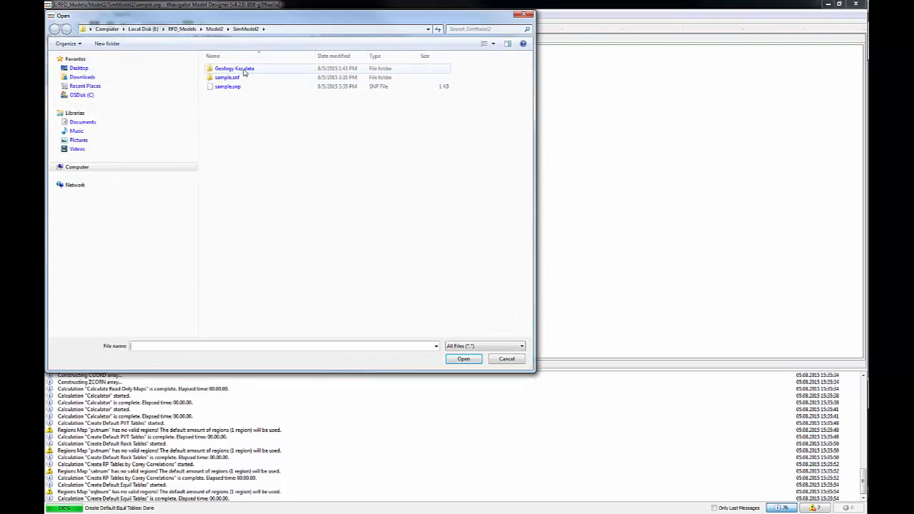
pyautogui.doubleClick(234, 68)
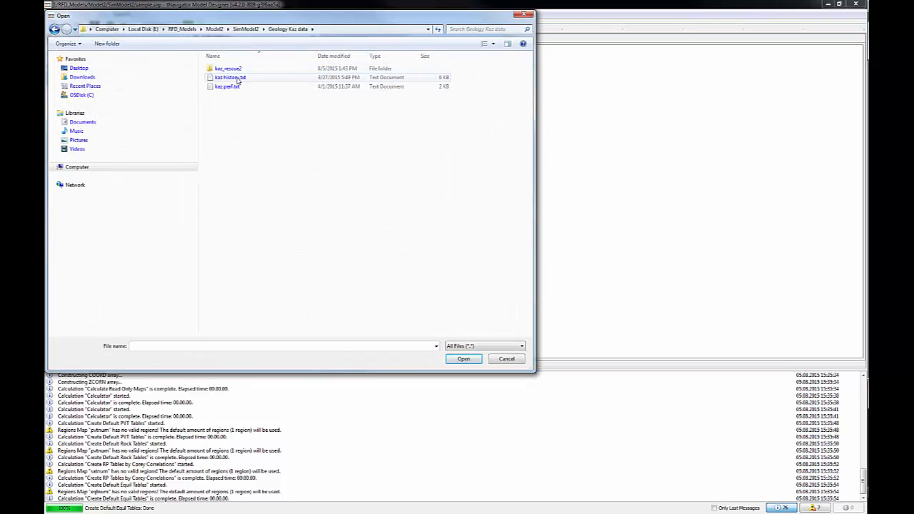
pyautogui.click(230, 77)
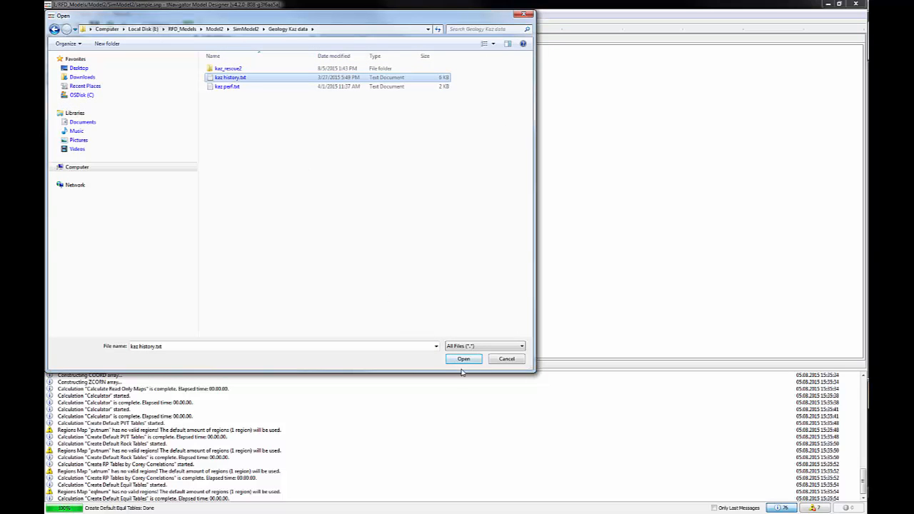
pyautogui.click(462, 358)
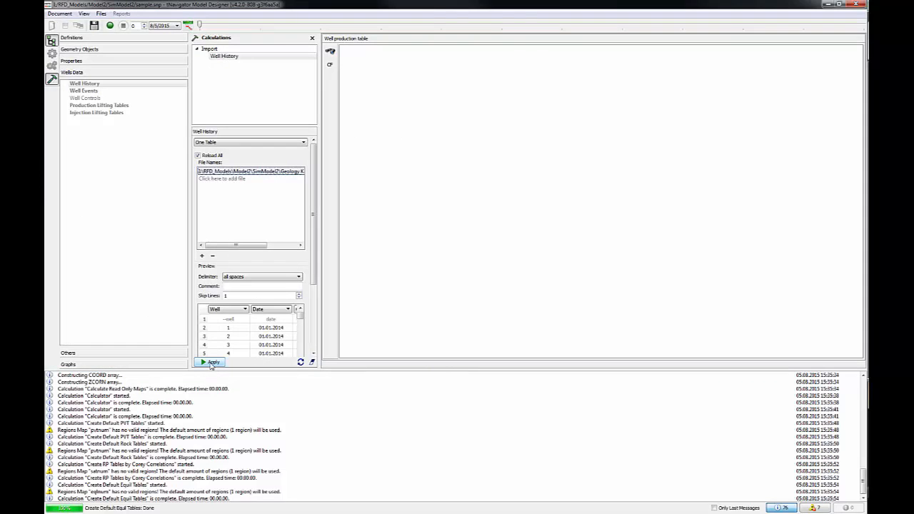
pyautogui.click(210, 363)
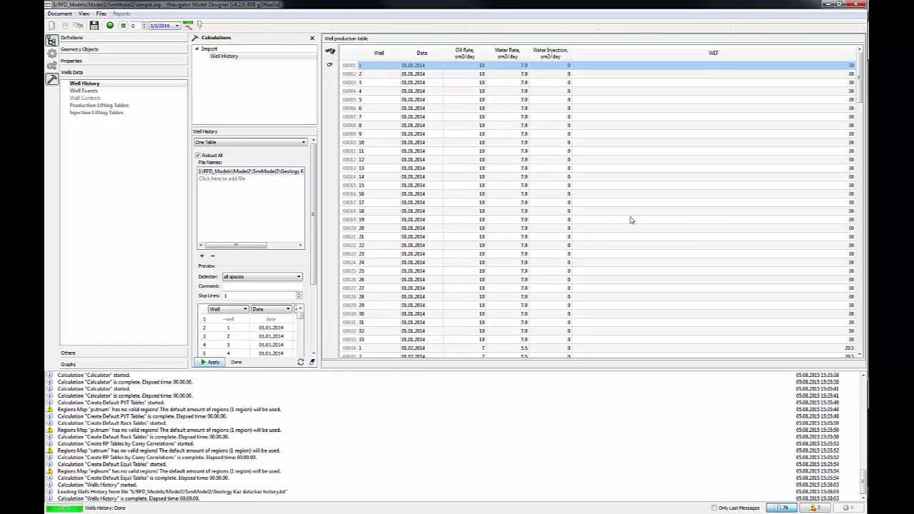
pyautogui.scroll(-3)
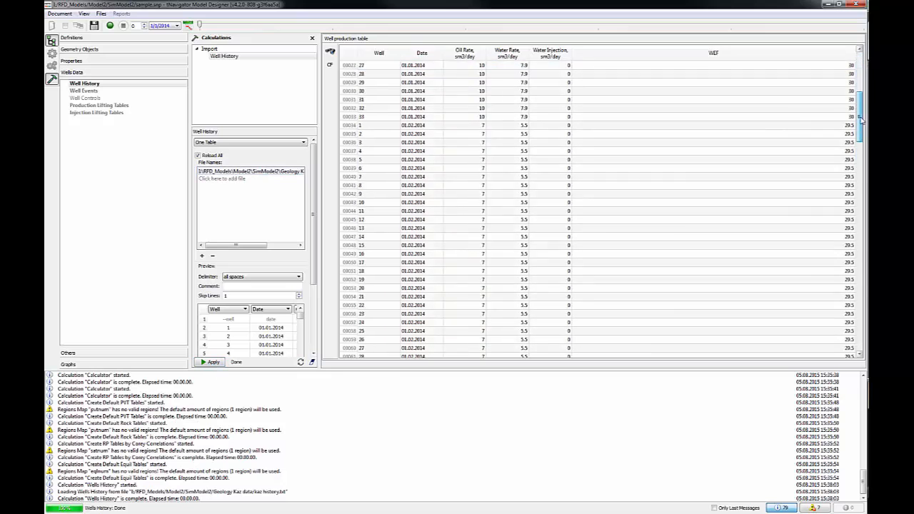
pyautogui.scroll(-3)
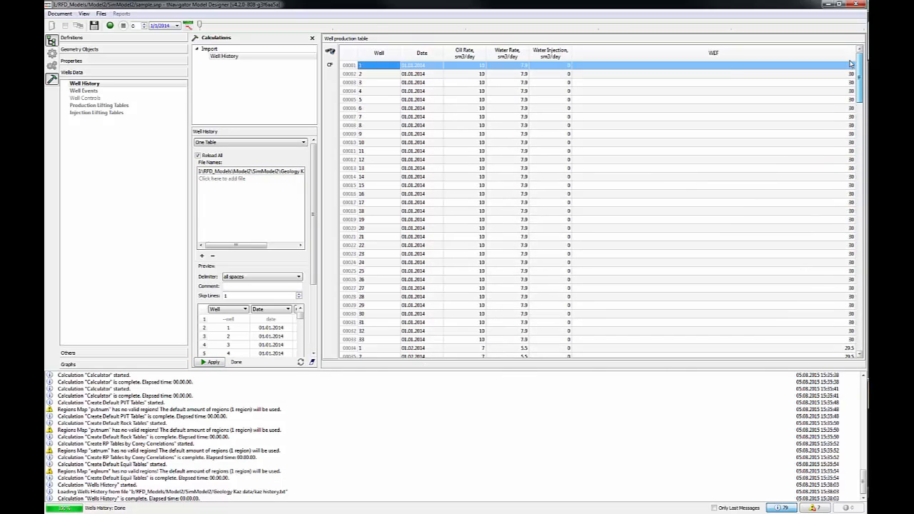
# Load kaz perf.txt as Well Events, filling the table with perforation dates, depths and radius.
pyautogui.click(83, 92)
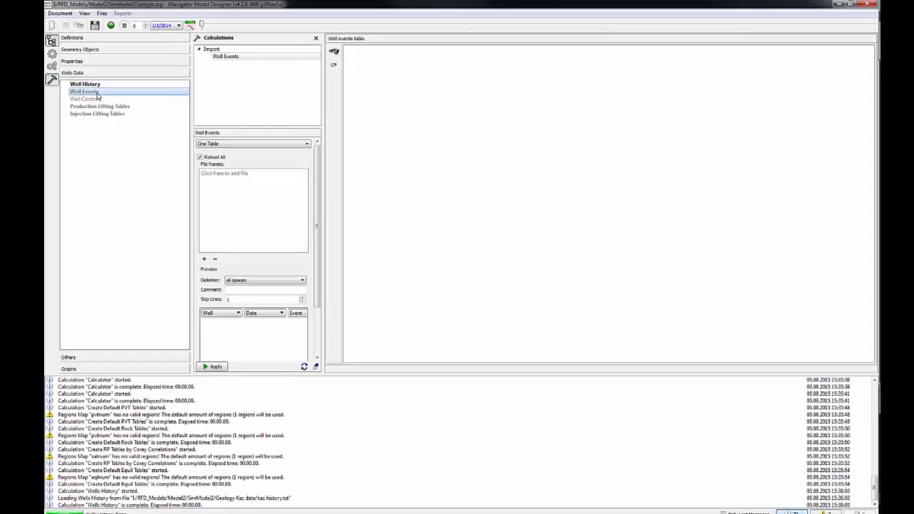
pyautogui.click(252, 173)
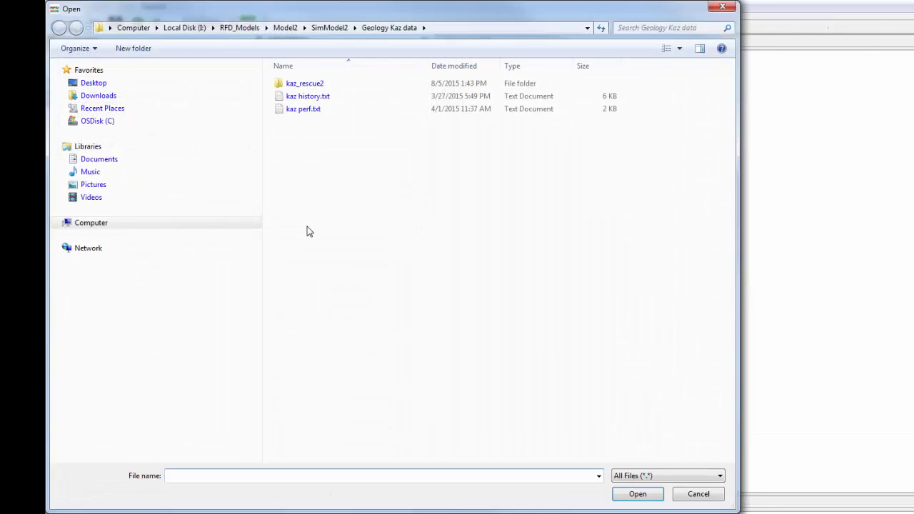
pyautogui.click(302, 109)
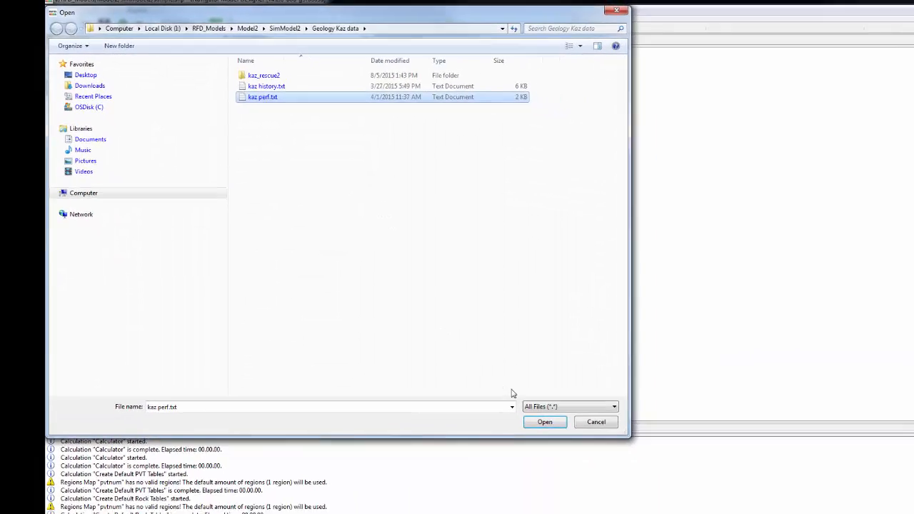
pyautogui.click(544, 421)
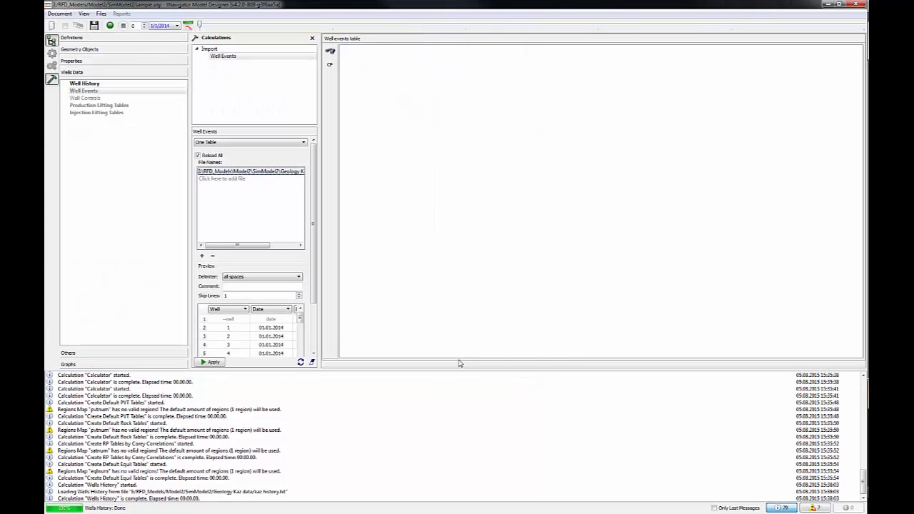
pyautogui.click(210, 362)
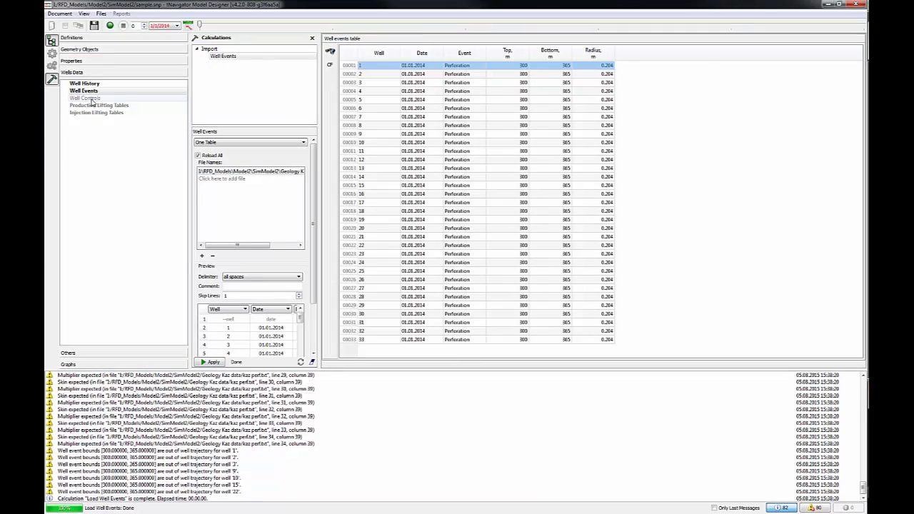
# Apply Well Controls with Oil Rate Limit and producer Bottom Hole Pressure from Historical Value.
pyautogui.click(84, 97)
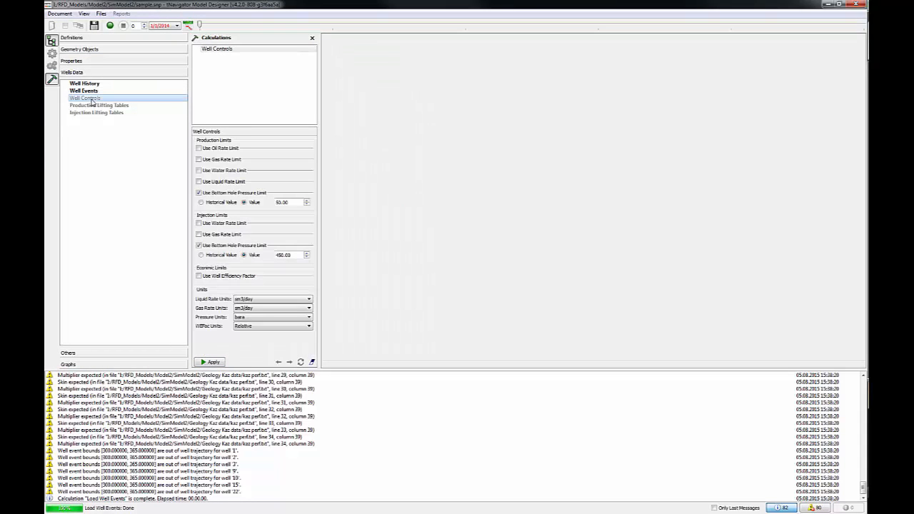
pyautogui.moveTo(137, 129)
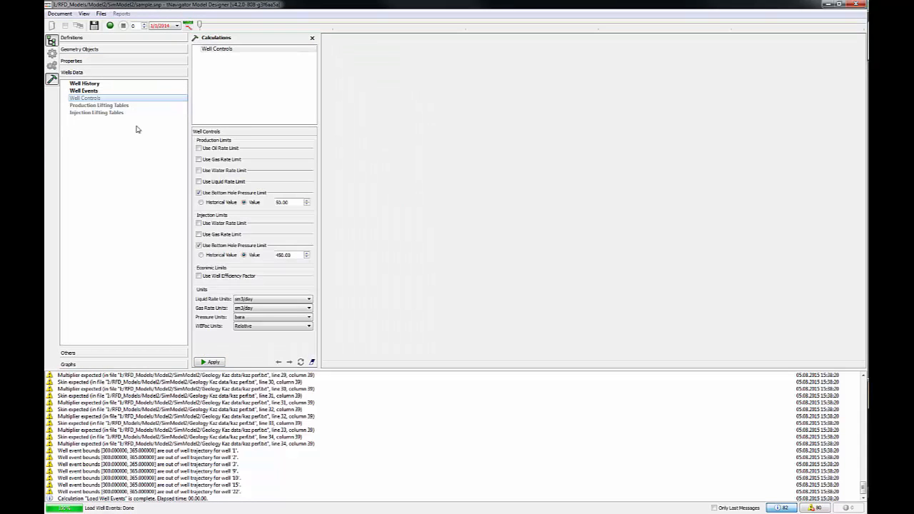
pyautogui.click(198, 147)
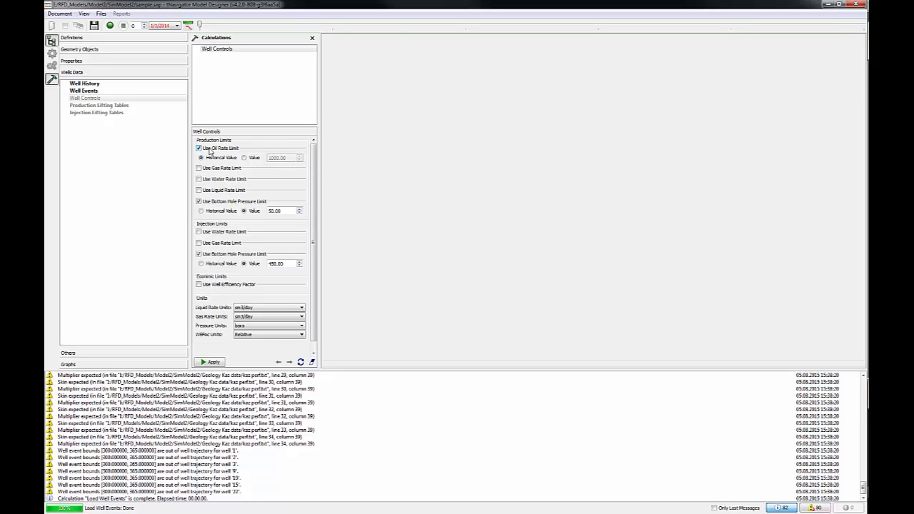
pyautogui.click(201, 211)
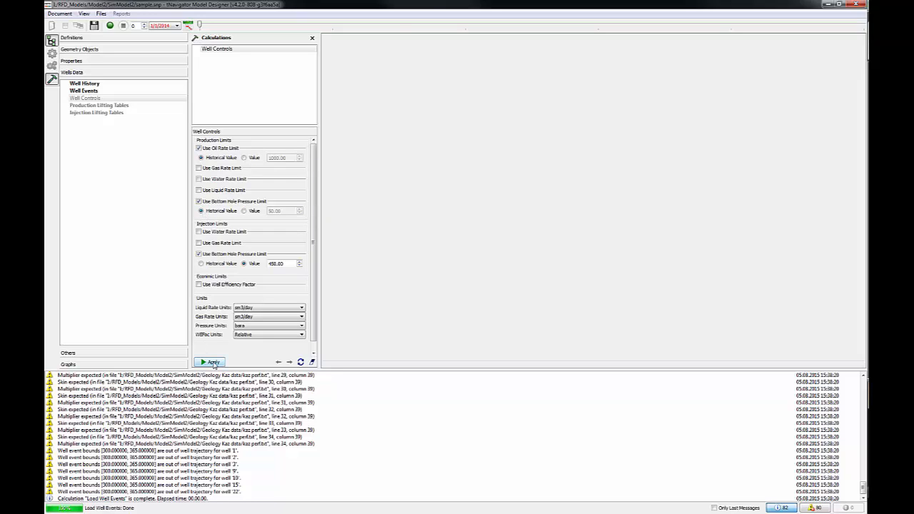
pyautogui.click(211, 363)
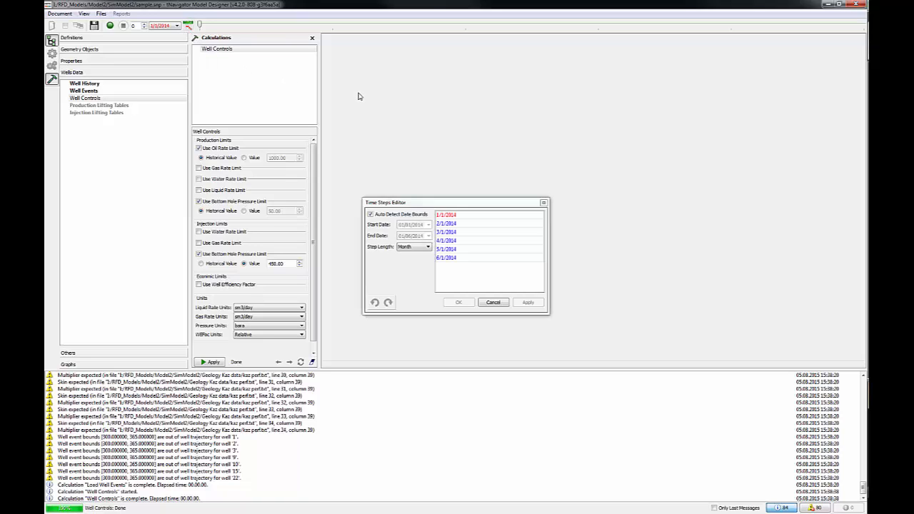
pyautogui.moveTo(542, 203)
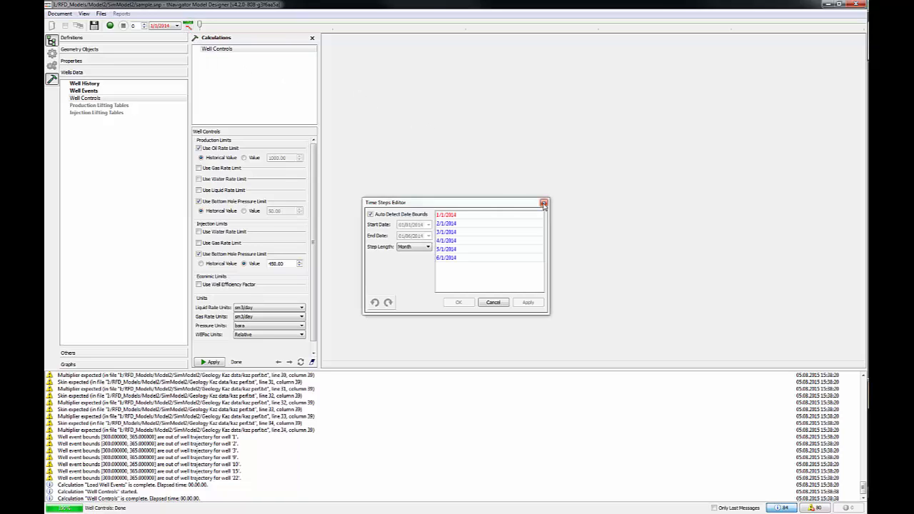
# Choose Month as the Step Length in the Time Steps Editor.
pyautogui.click(428, 246)
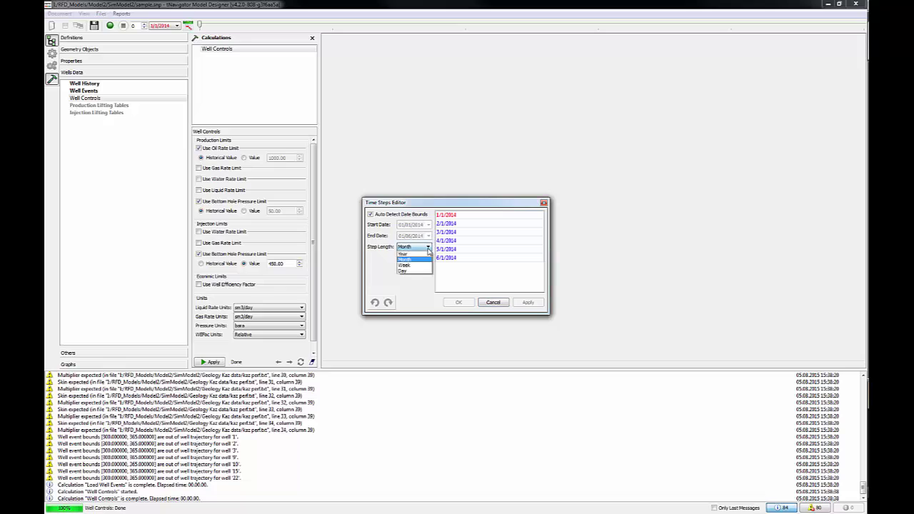
pyautogui.click(411, 245)
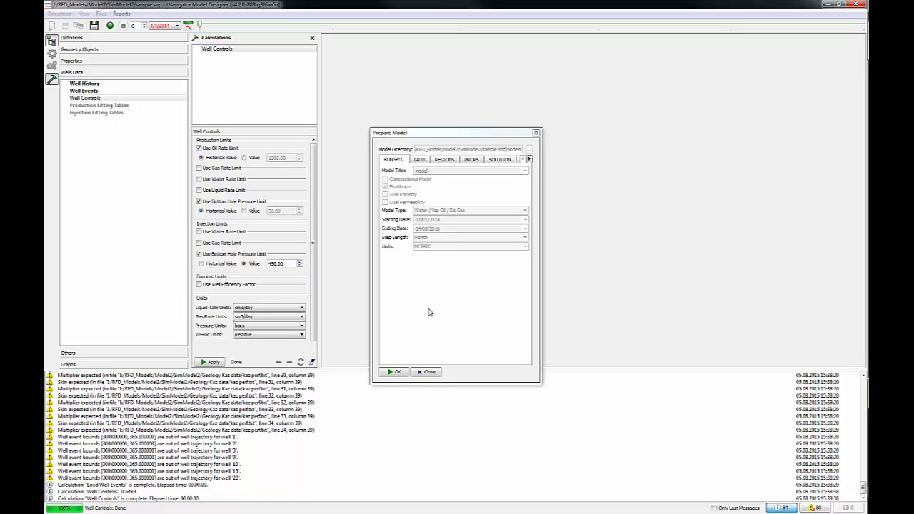
# Confirm the Prepare Model dialog with its title, start/finish dates and metric units.
pyautogui.click(394, 371)
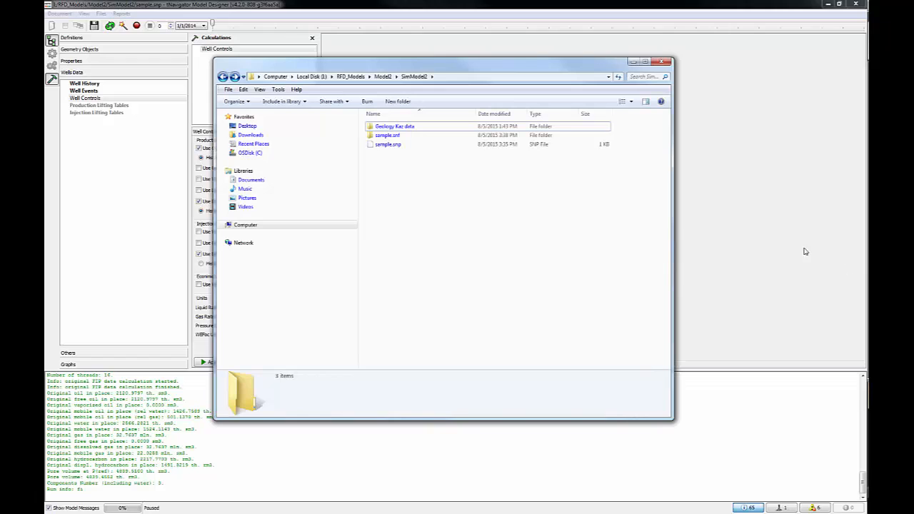
# Browse sample.snf > Models with its INCLUDE and RESULTS folders, then close Explorer.
pyautogui.click(387, 135)
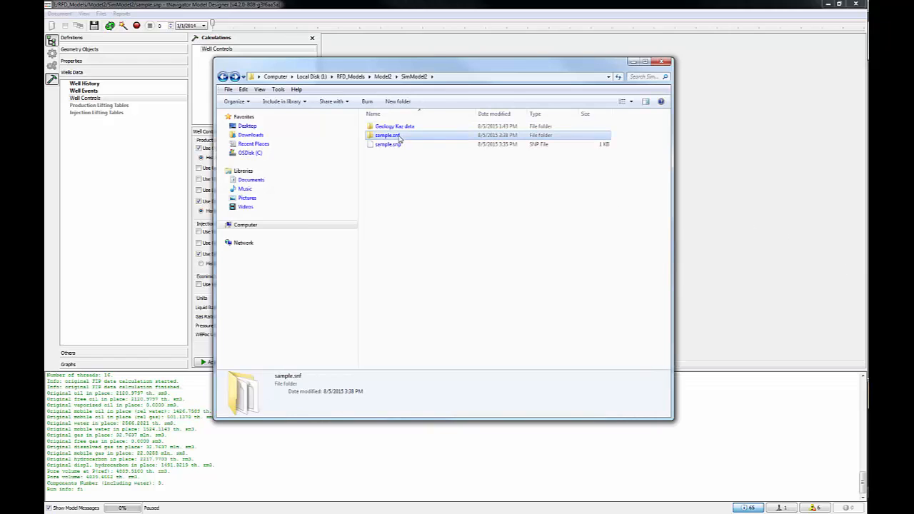
pyautogui.doubleClick(387, 134)
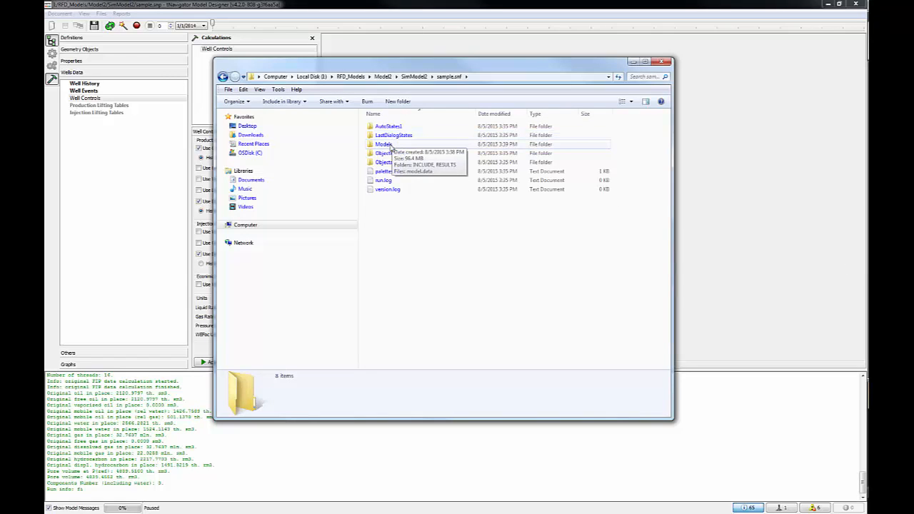
pyautogui.doubleClick(384, 143)
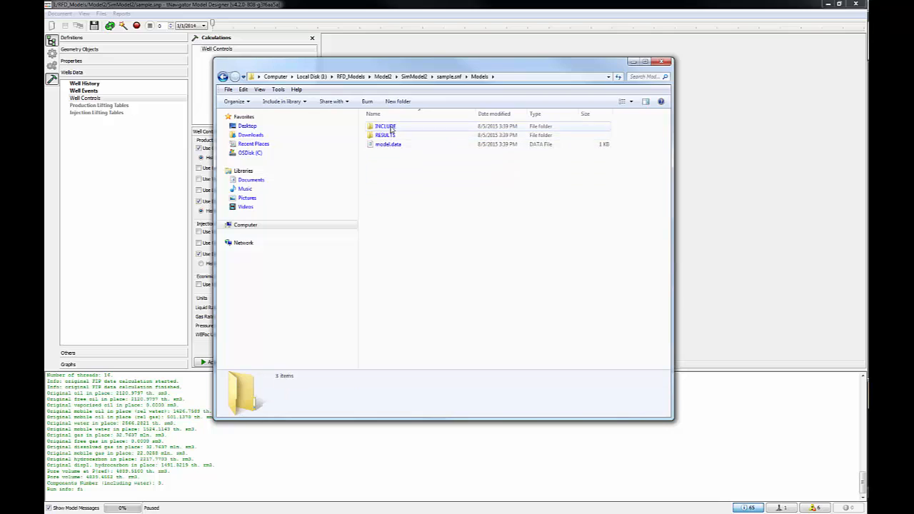
pyautogui.click(386, 126)
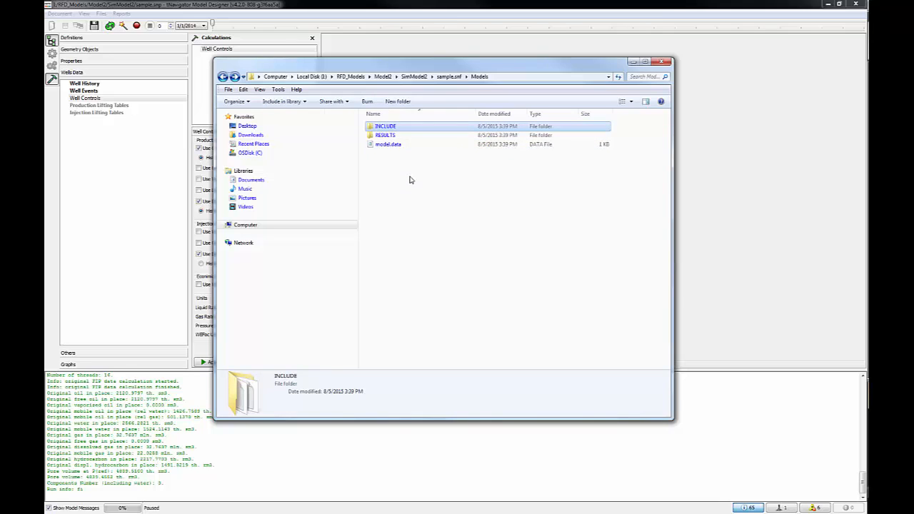
pyautogui.doubleClick(385, 134)
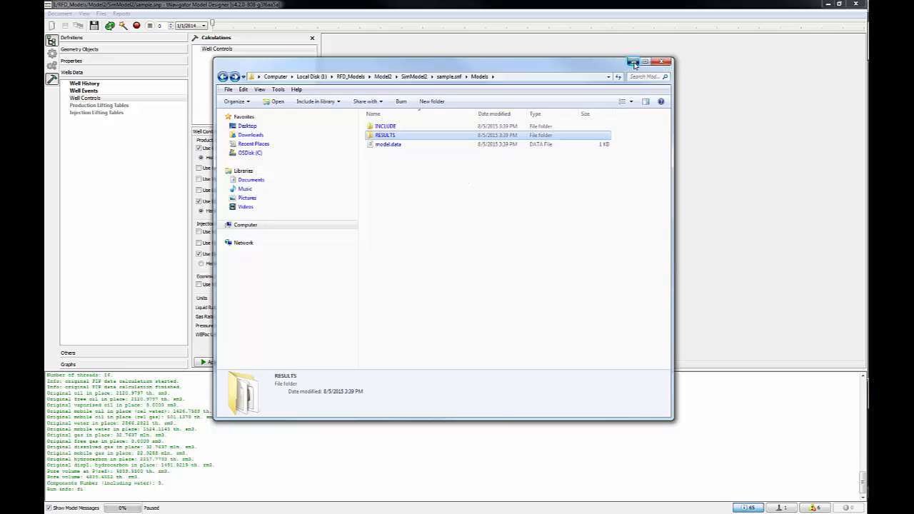
pyautogui.click(660, 60)
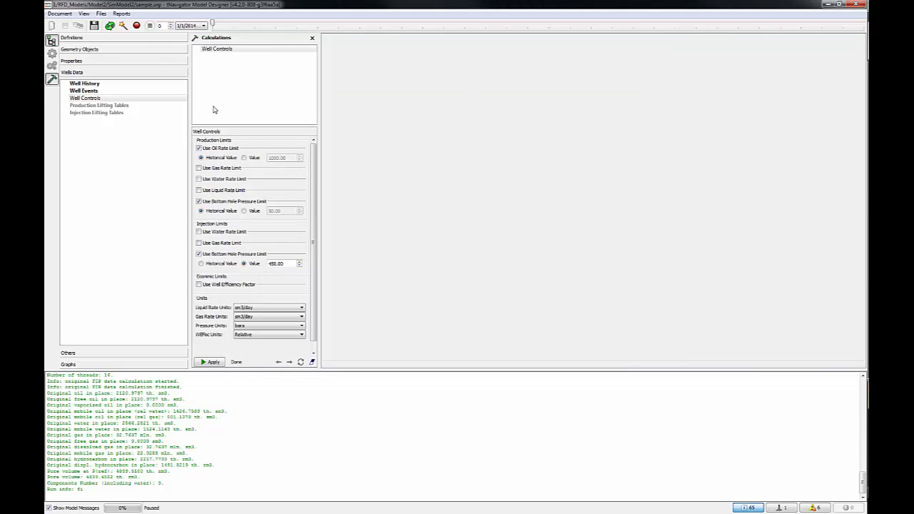
pyautogui.moveTo(136, 26)
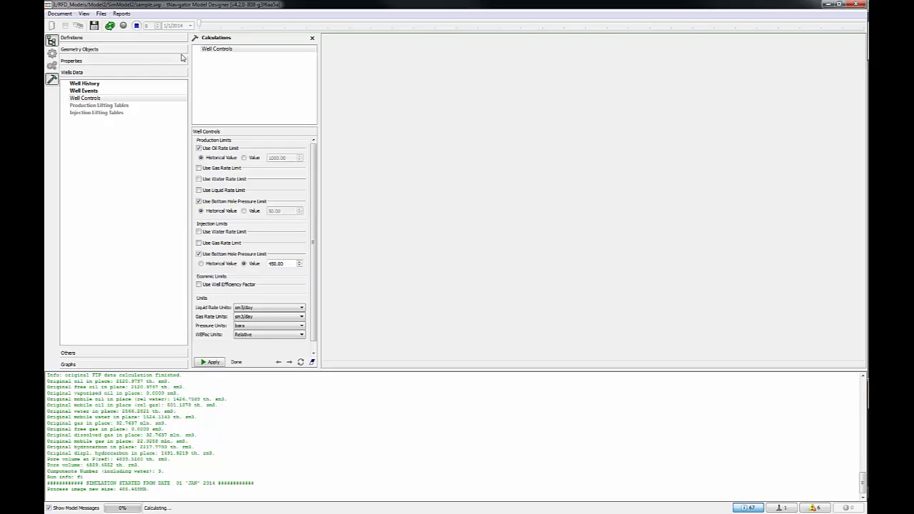
pyautogui.moveTo(395, 171)
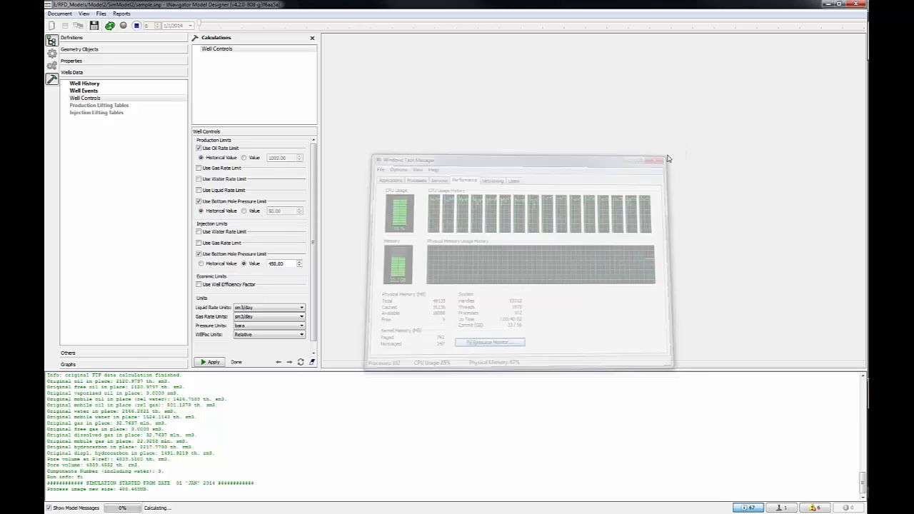
# Show Hist. vs Calc. oil rate, watercut and pressure graphs for wells 1, 12, 15, 19 and another.
pyautogui.click(654, 160)
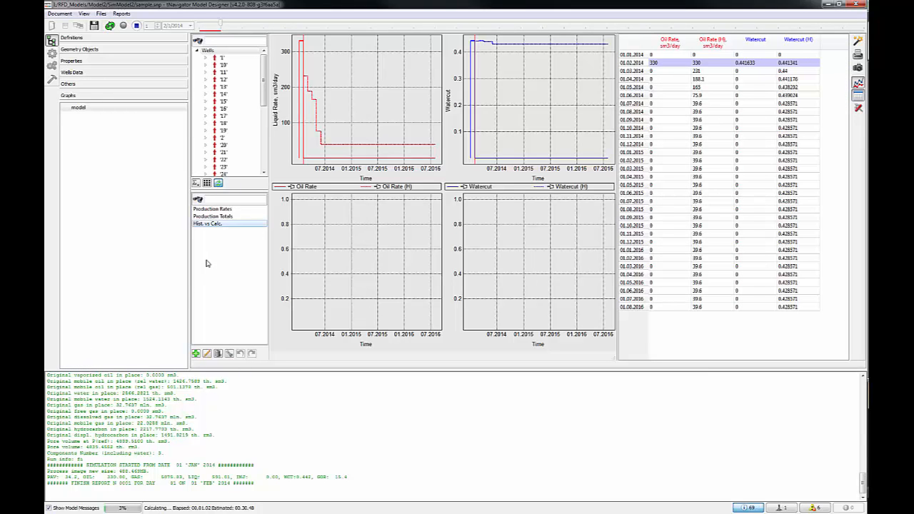
pyautogui.moveTo(228, 174)
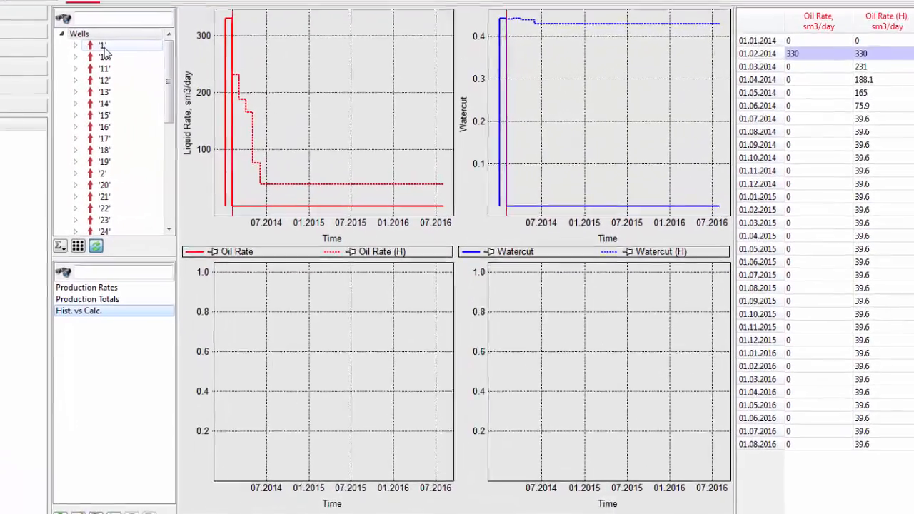
pyautogui.click(88, 43)
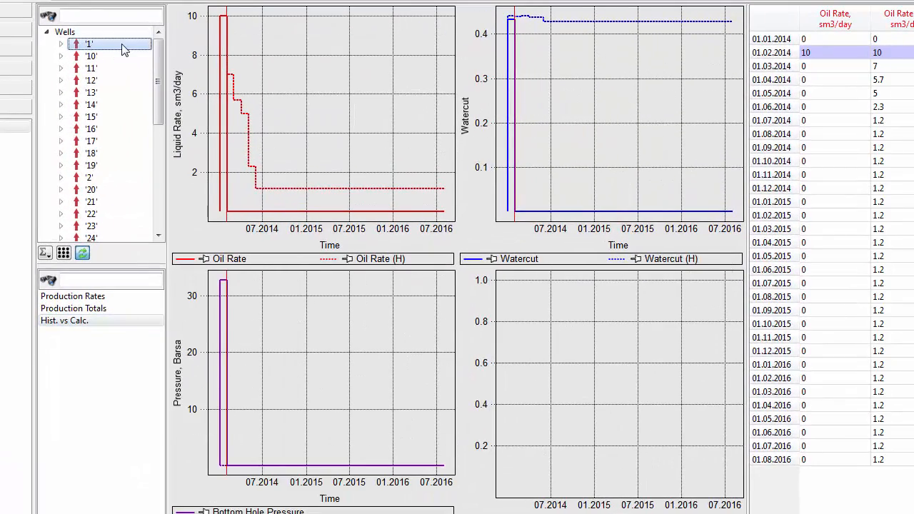
pyautogui.click(91, 80)
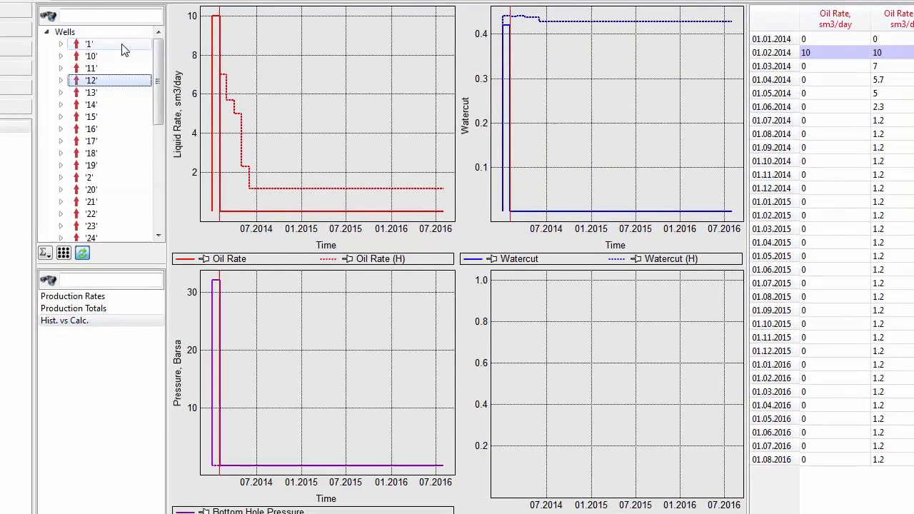
pyautogui.click(92, 117)
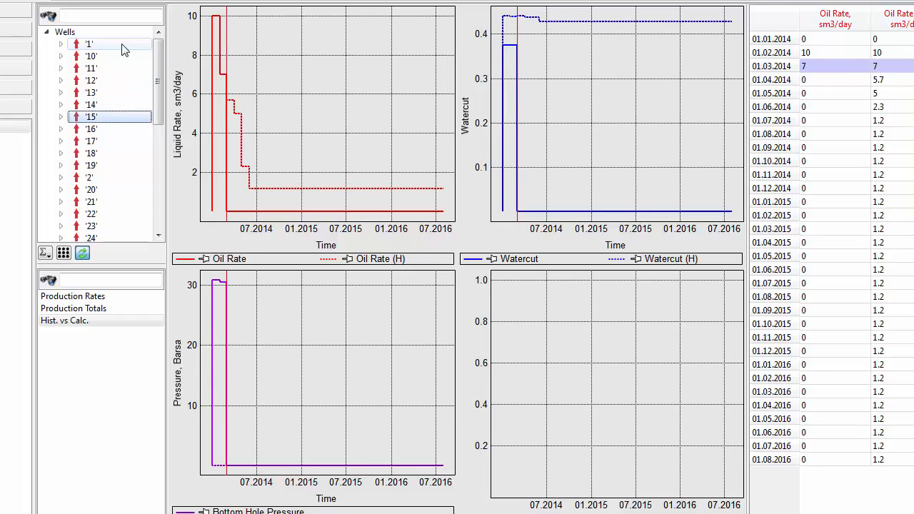
pyautogui.click(91, 166)
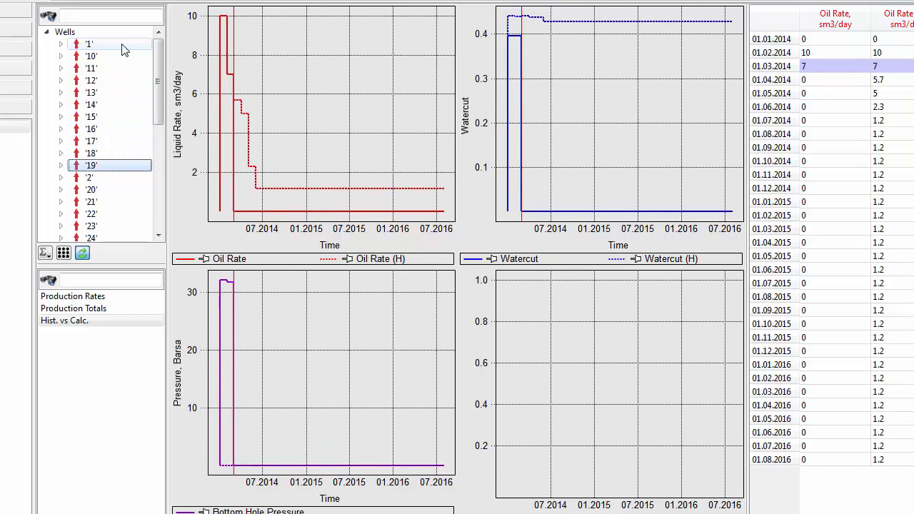
pyautogui.click(91, 214)
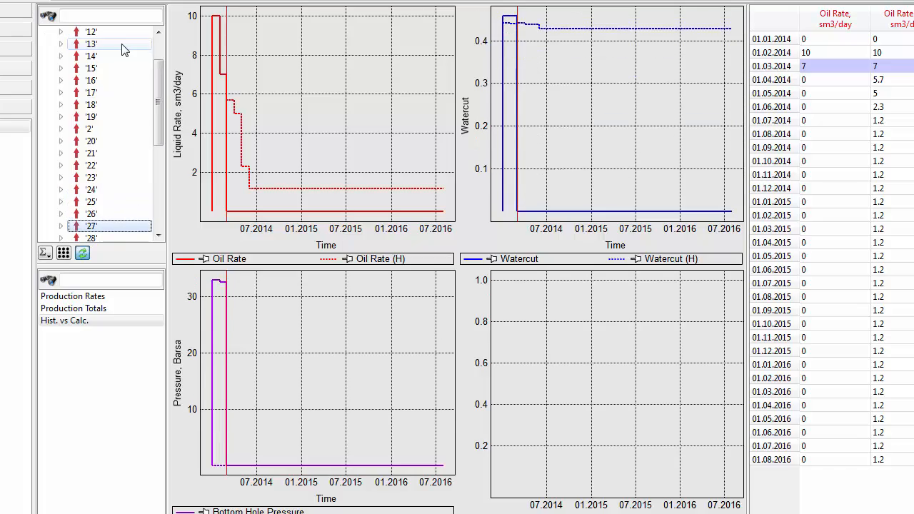
pyautogui.scroll(-3)
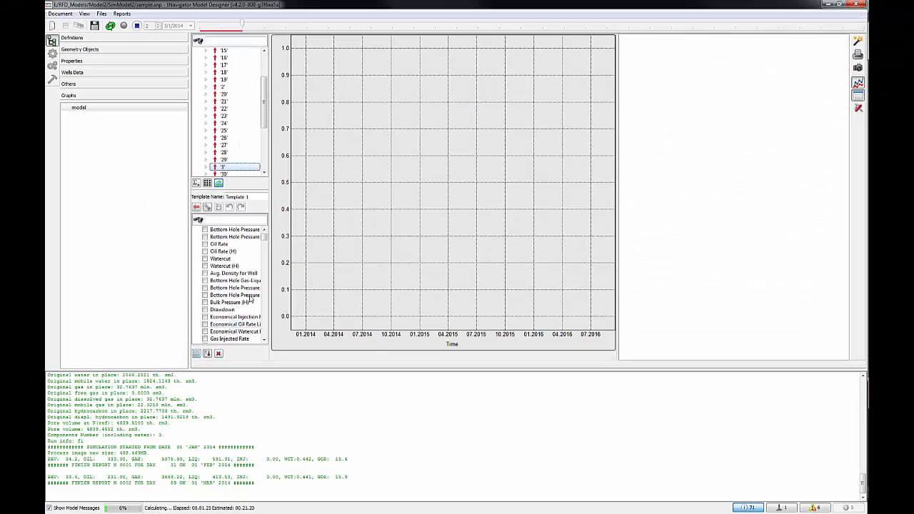
# Tick Oil Rate and Oil Rate (H) plus a further curve in the custom graph template.
pyautogui.click(222, 166)
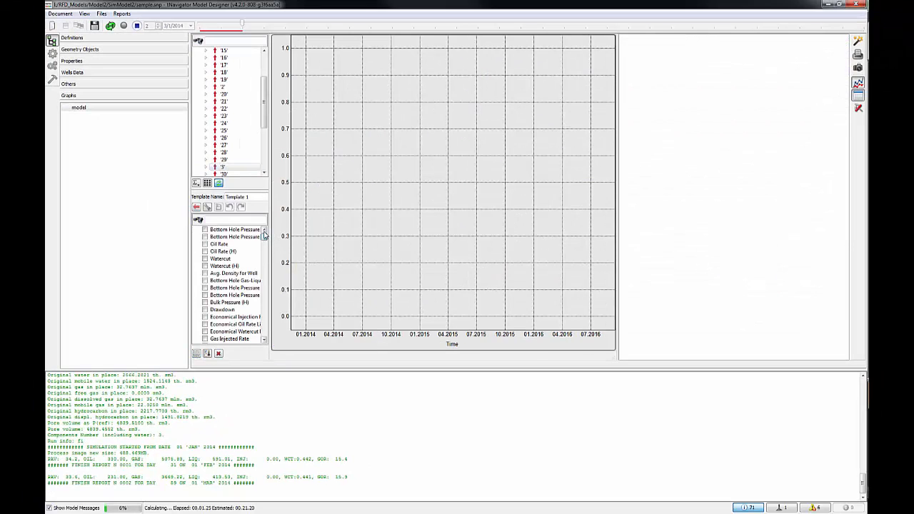
pyautogui.click(205, 245)
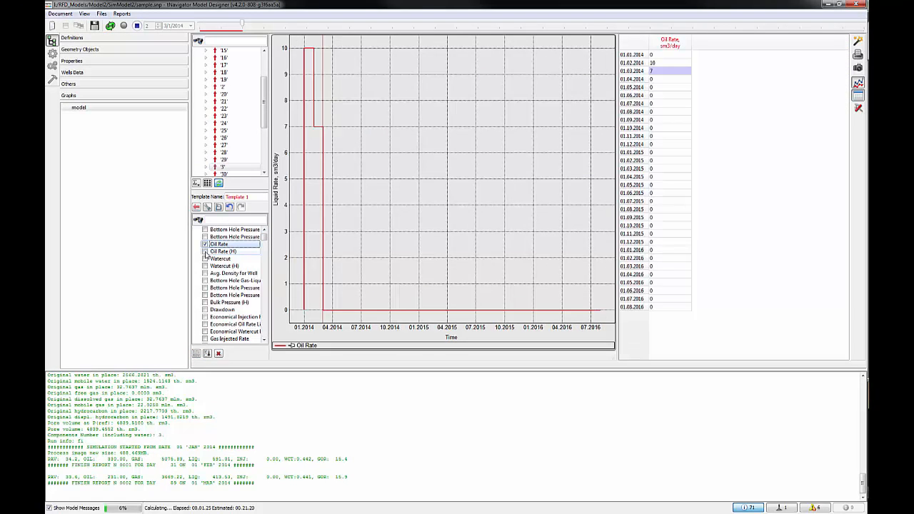
pyautogui.click(206, 252)
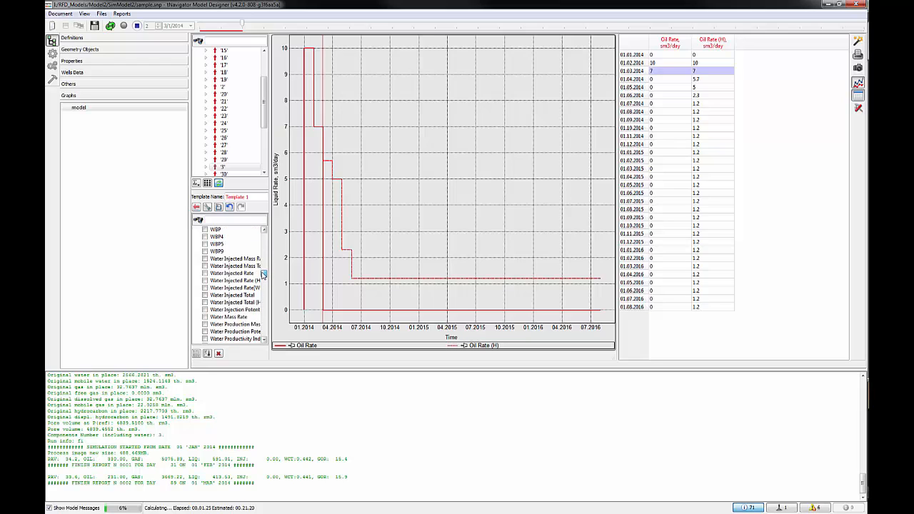
pyautogui.scroll(-3)
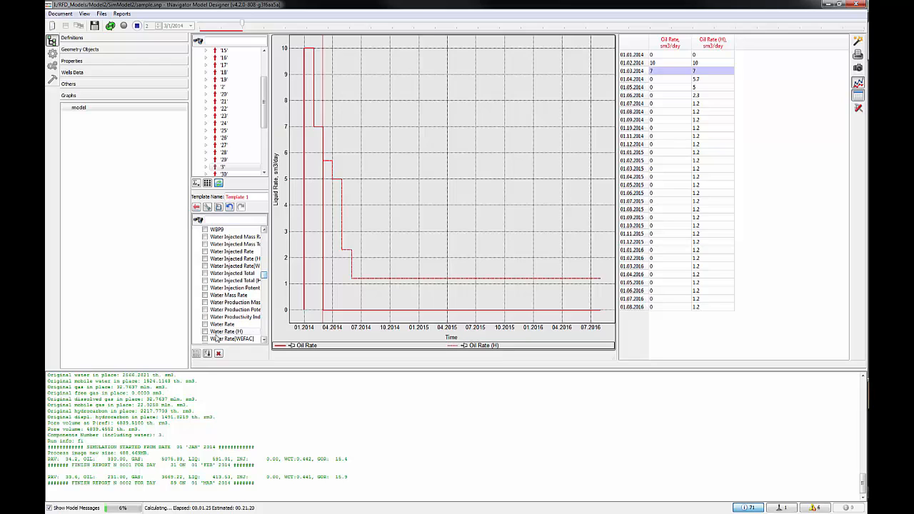
pyautogui.click(206, 331)
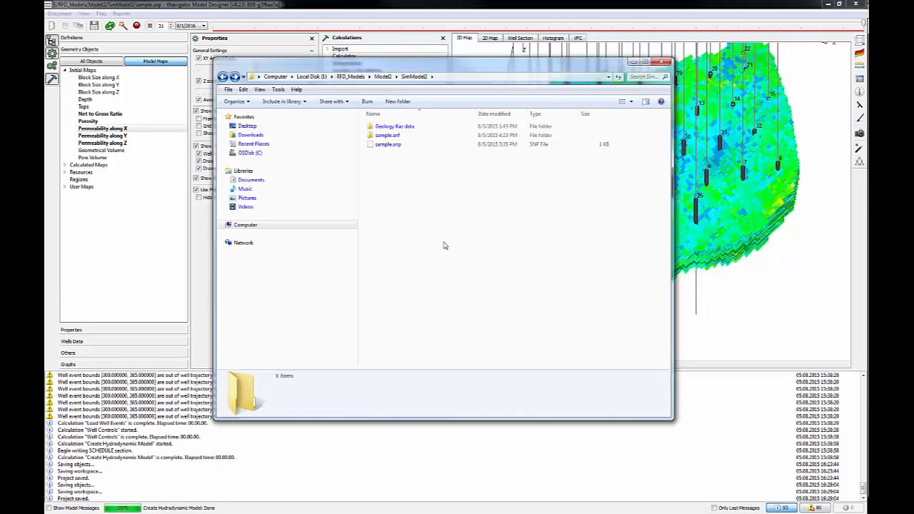
# Show the contents of the sample.snf folder inside SimModel2.
pyautogui.doubleClick(387, 134)
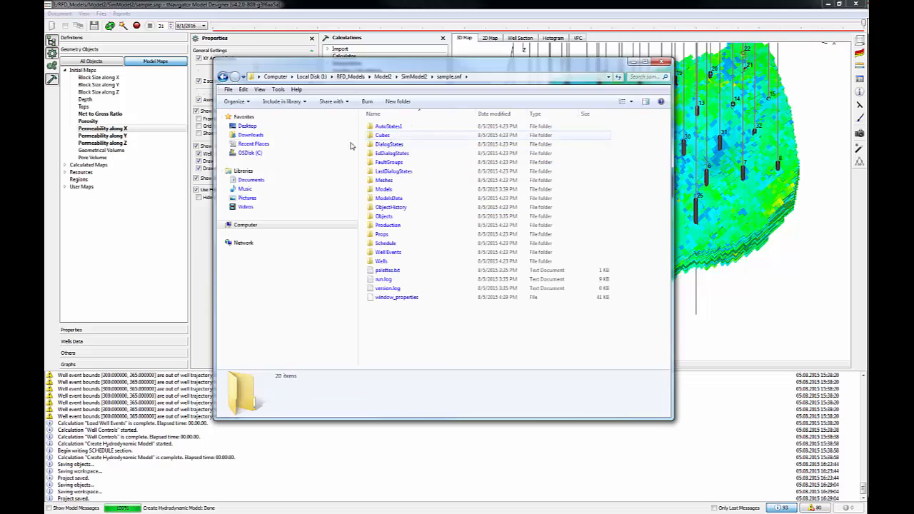